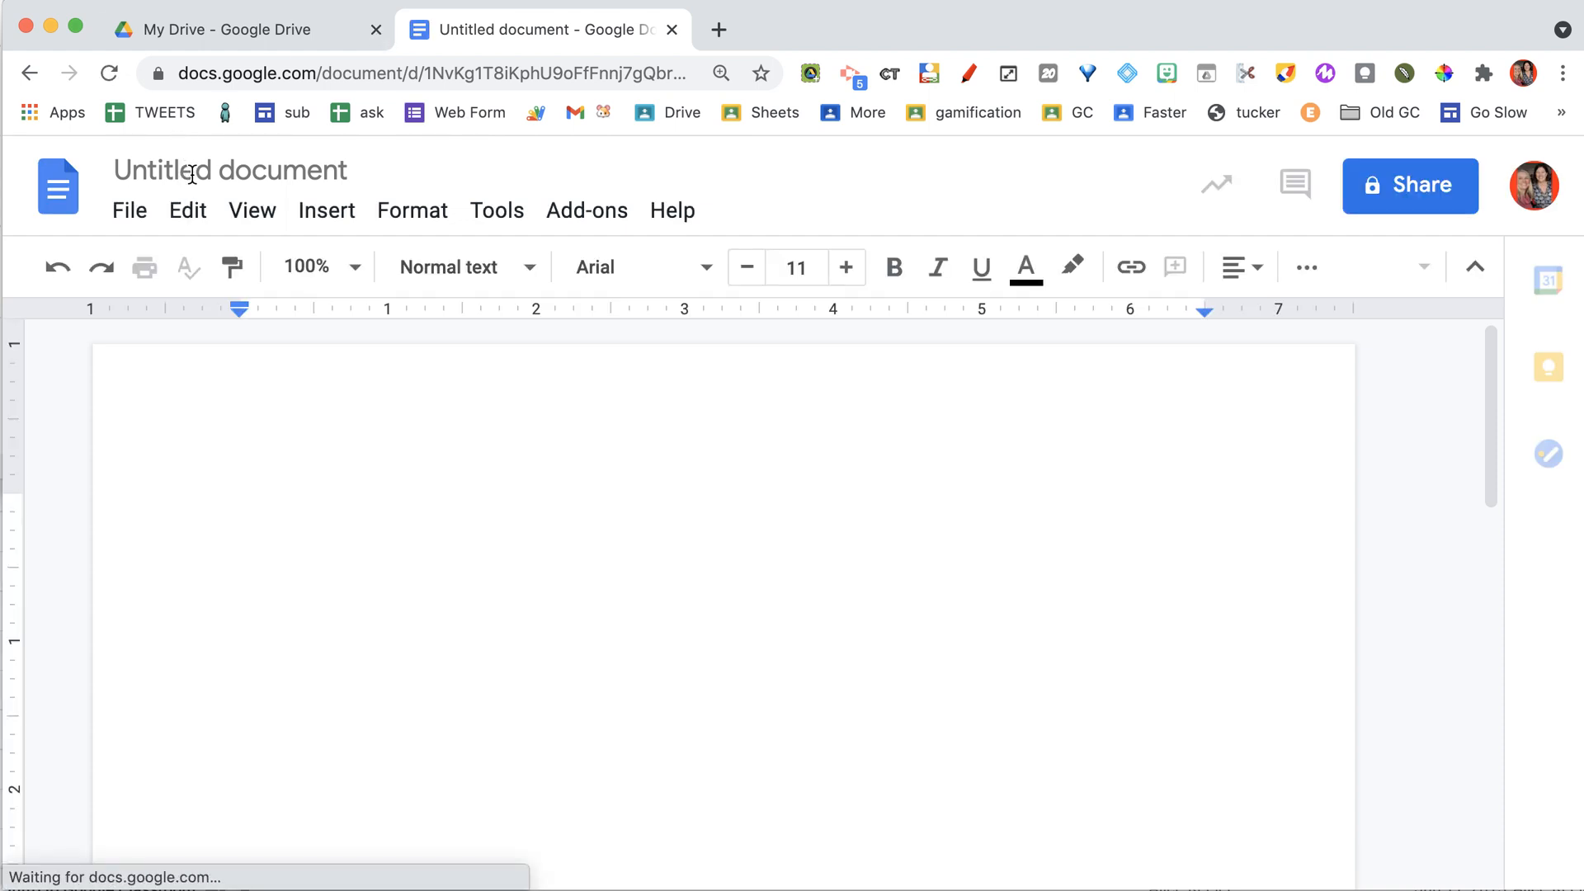
- Title the untitled document 'This is my document'
click(229, 170)
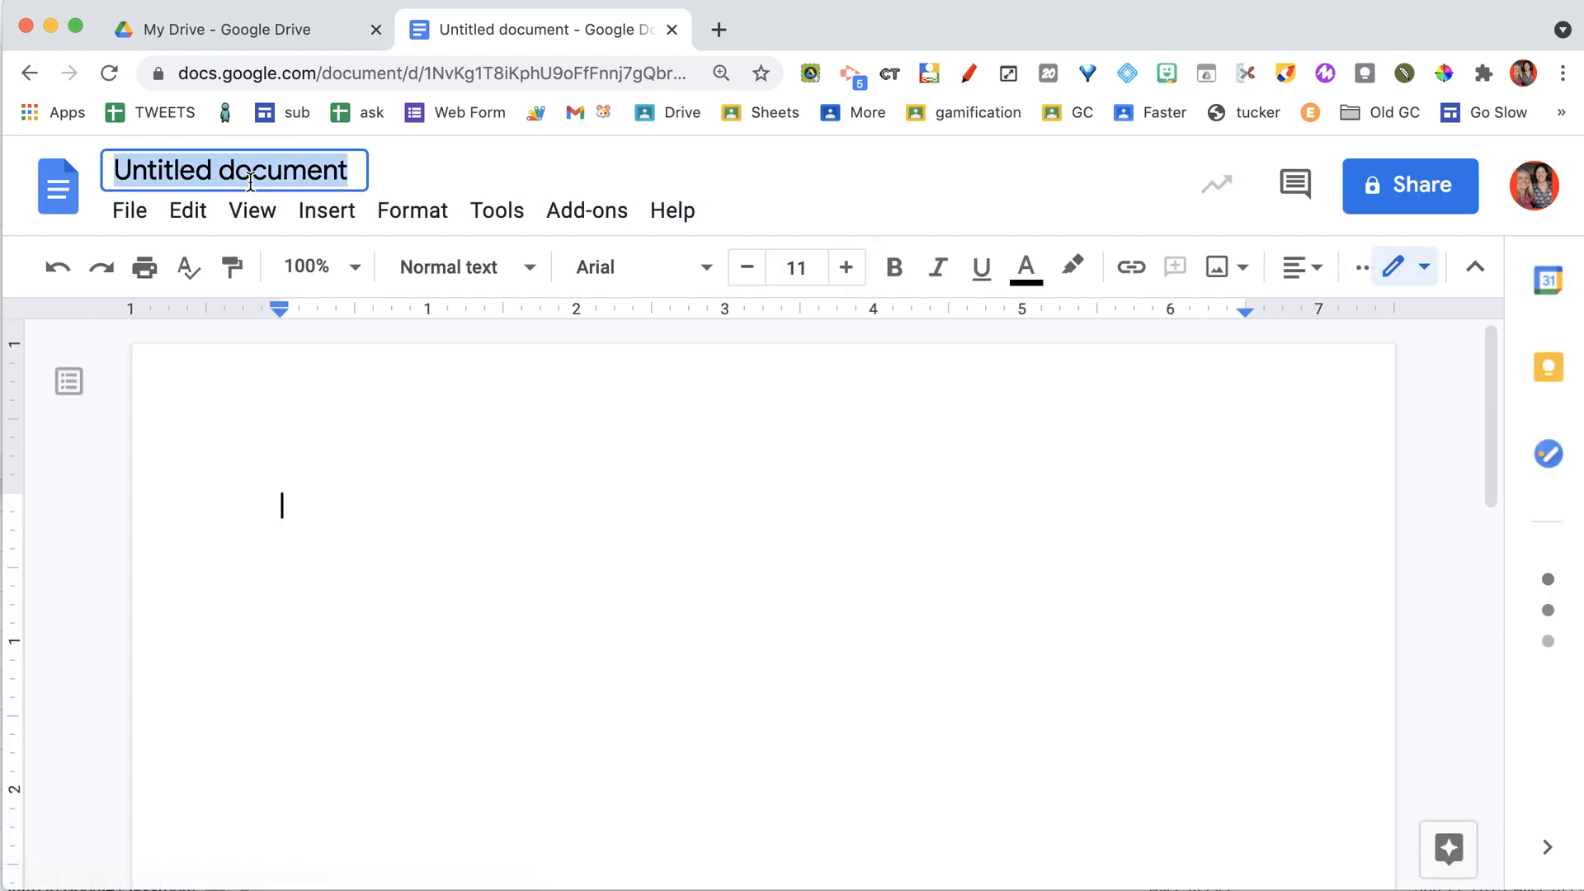
text(This)
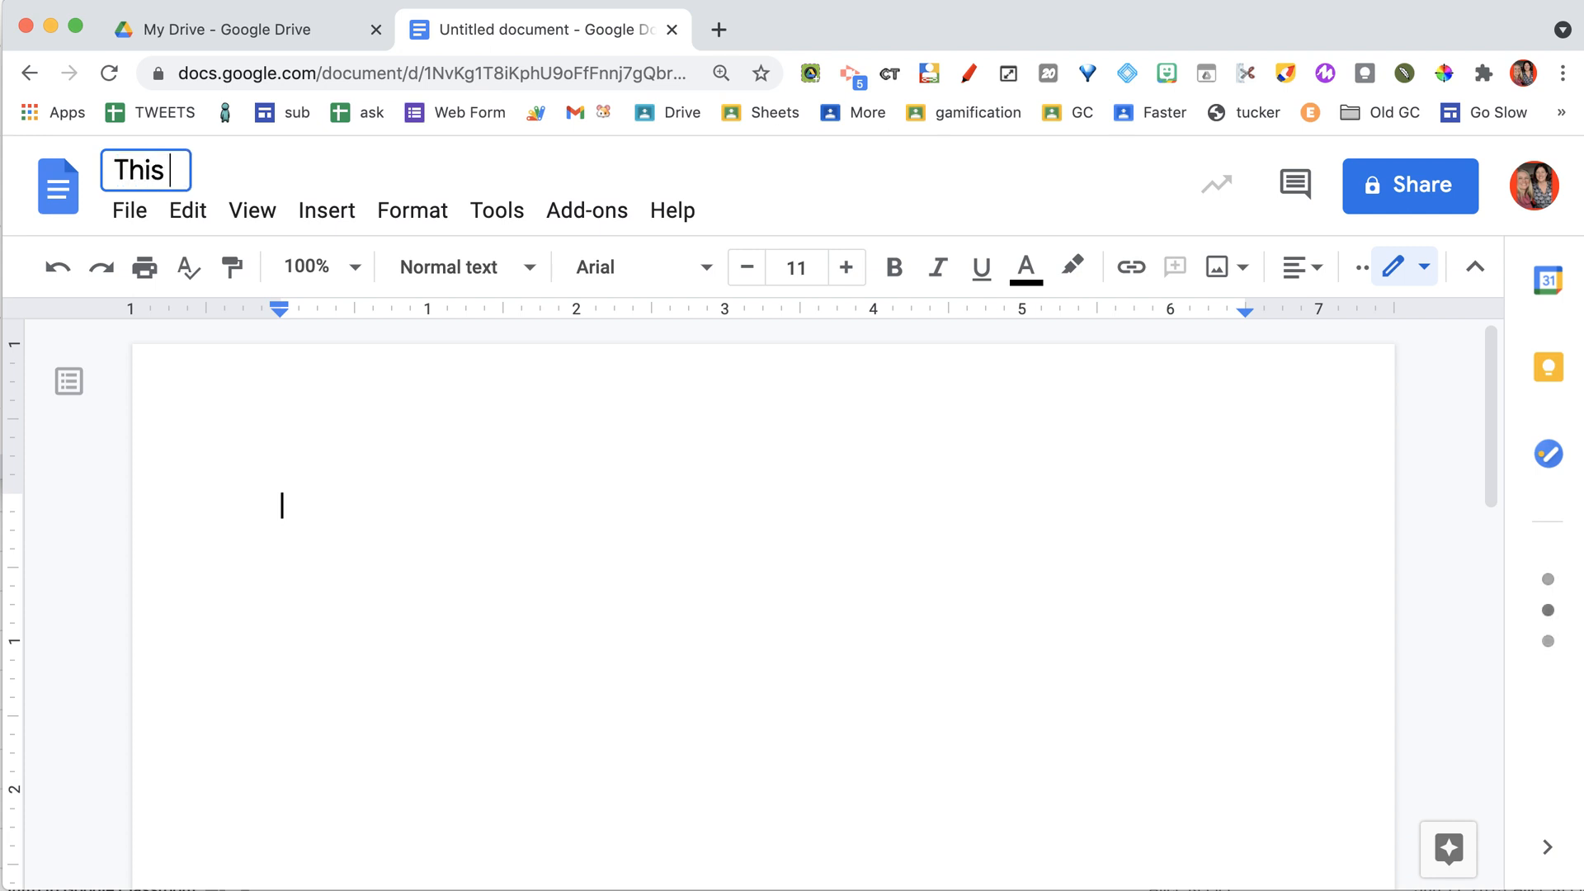
text(is my document)
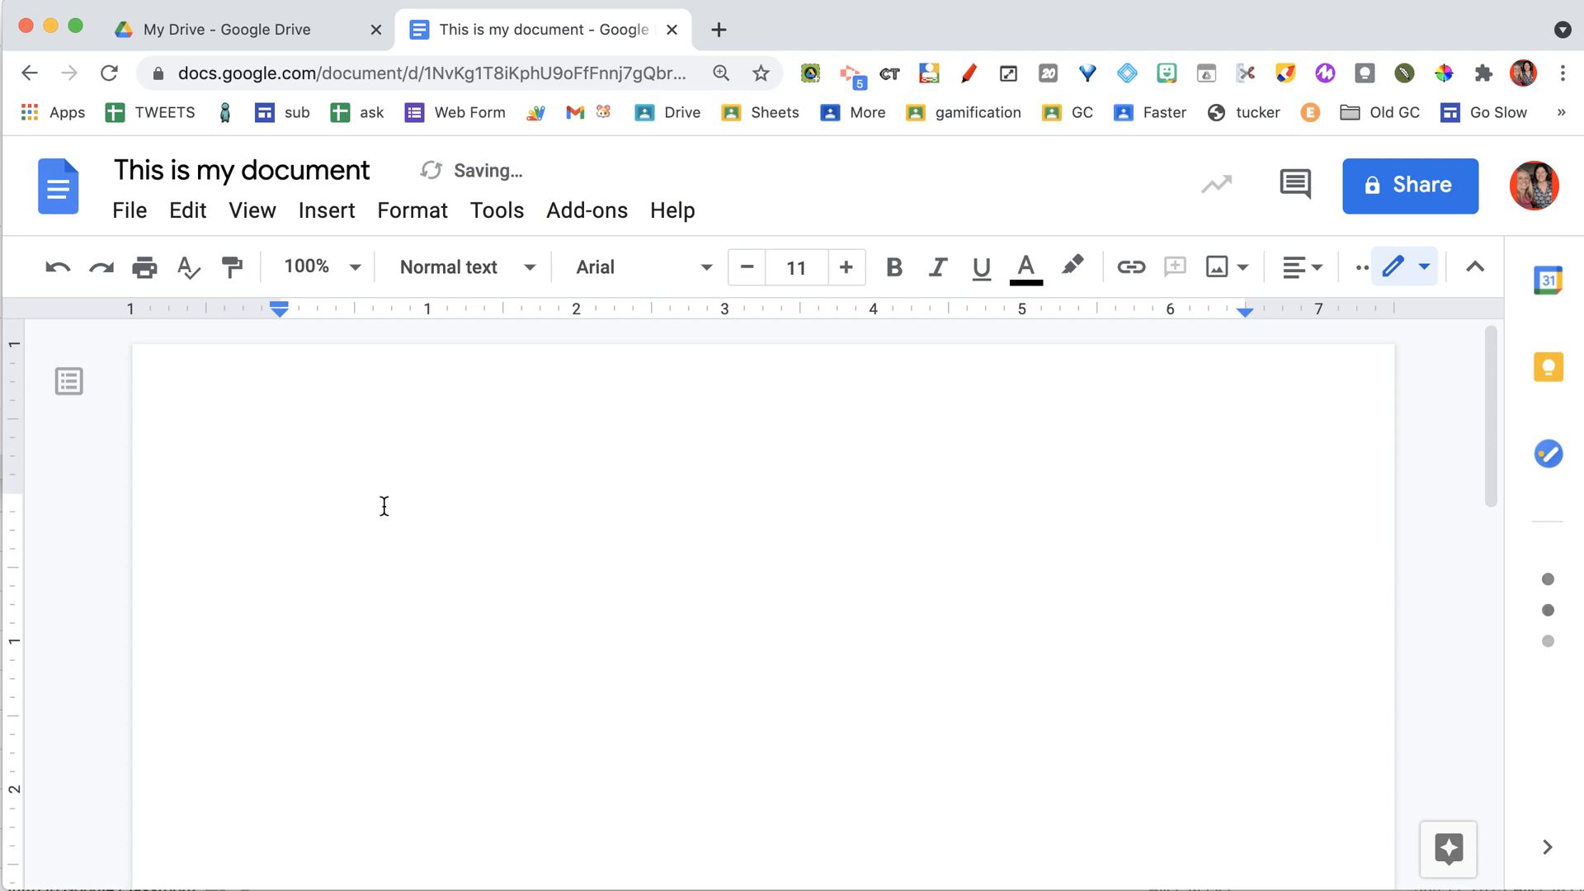
- Type 'Hello there!' on the page and add a Bitmoji sticker
text(Hello there!)
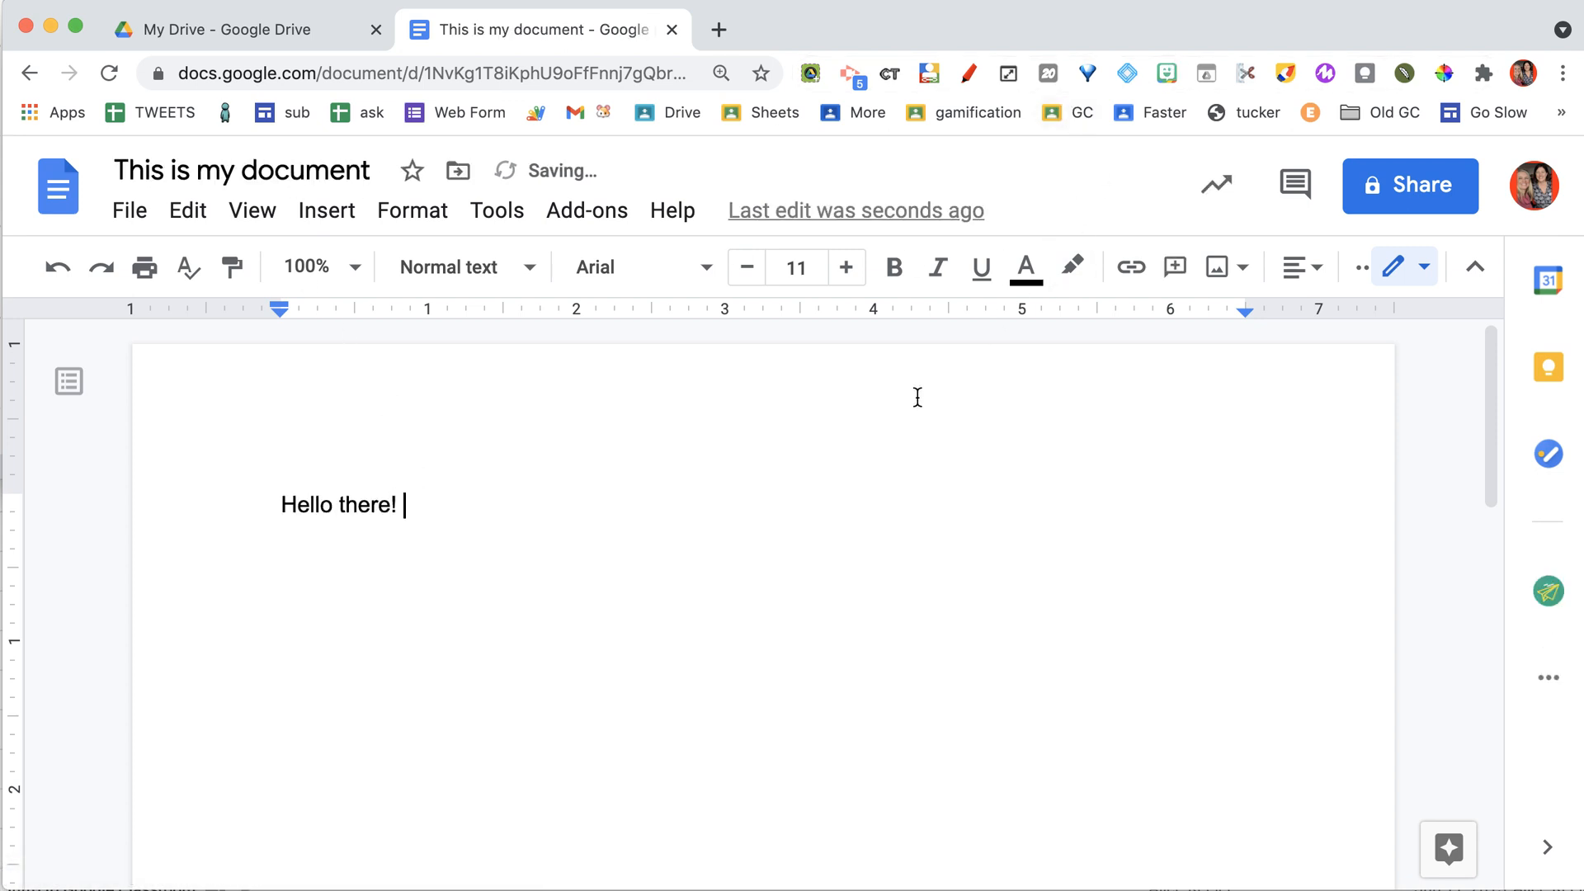
click(1165, 73)
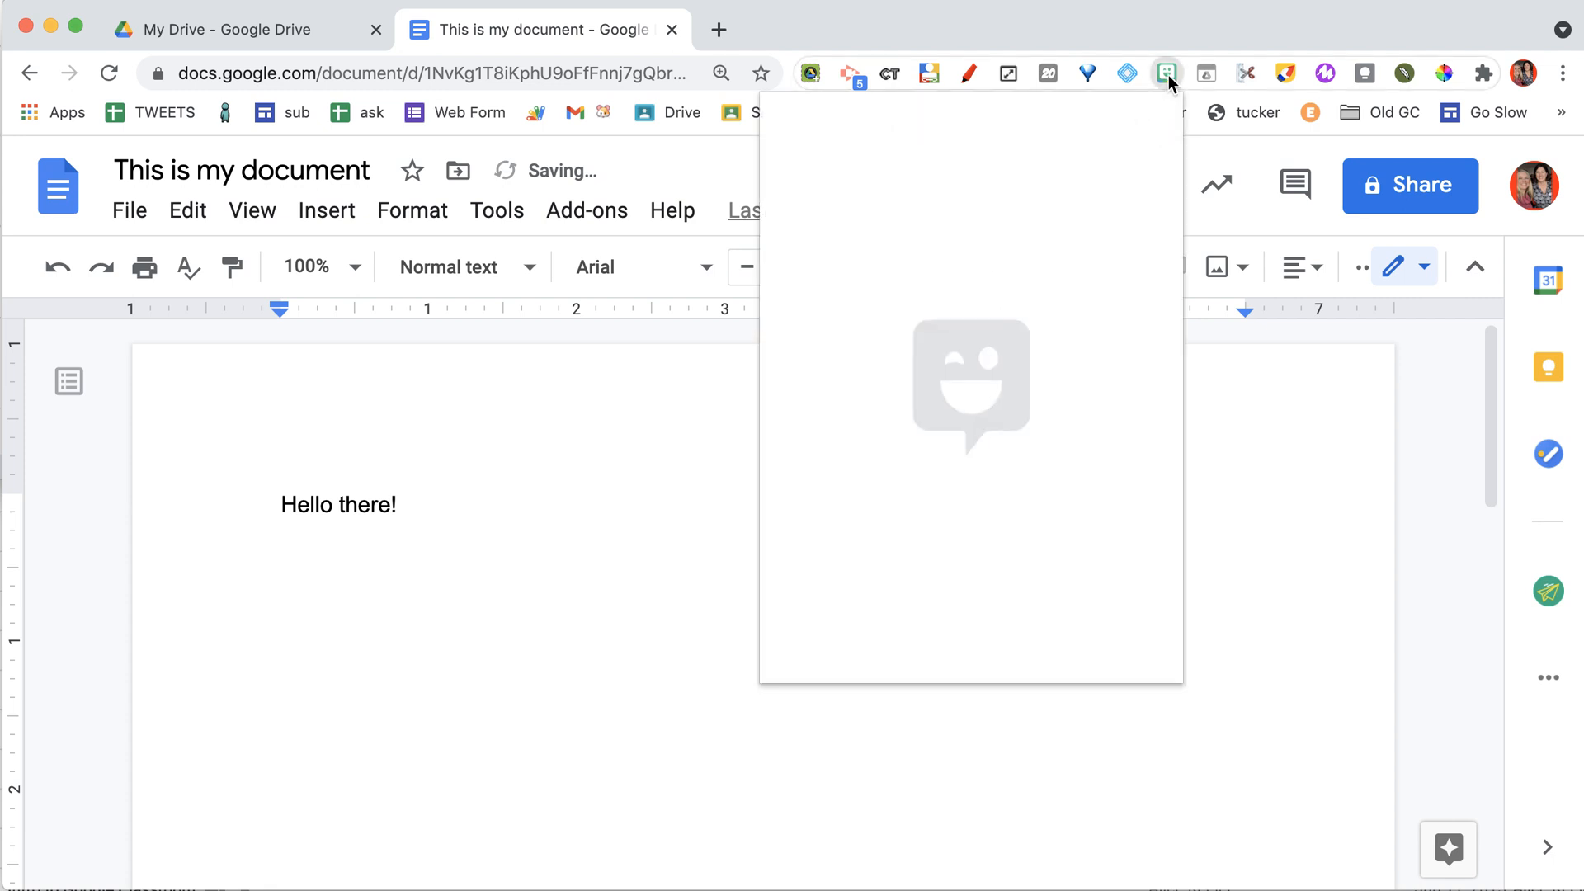
click(1167, 73)
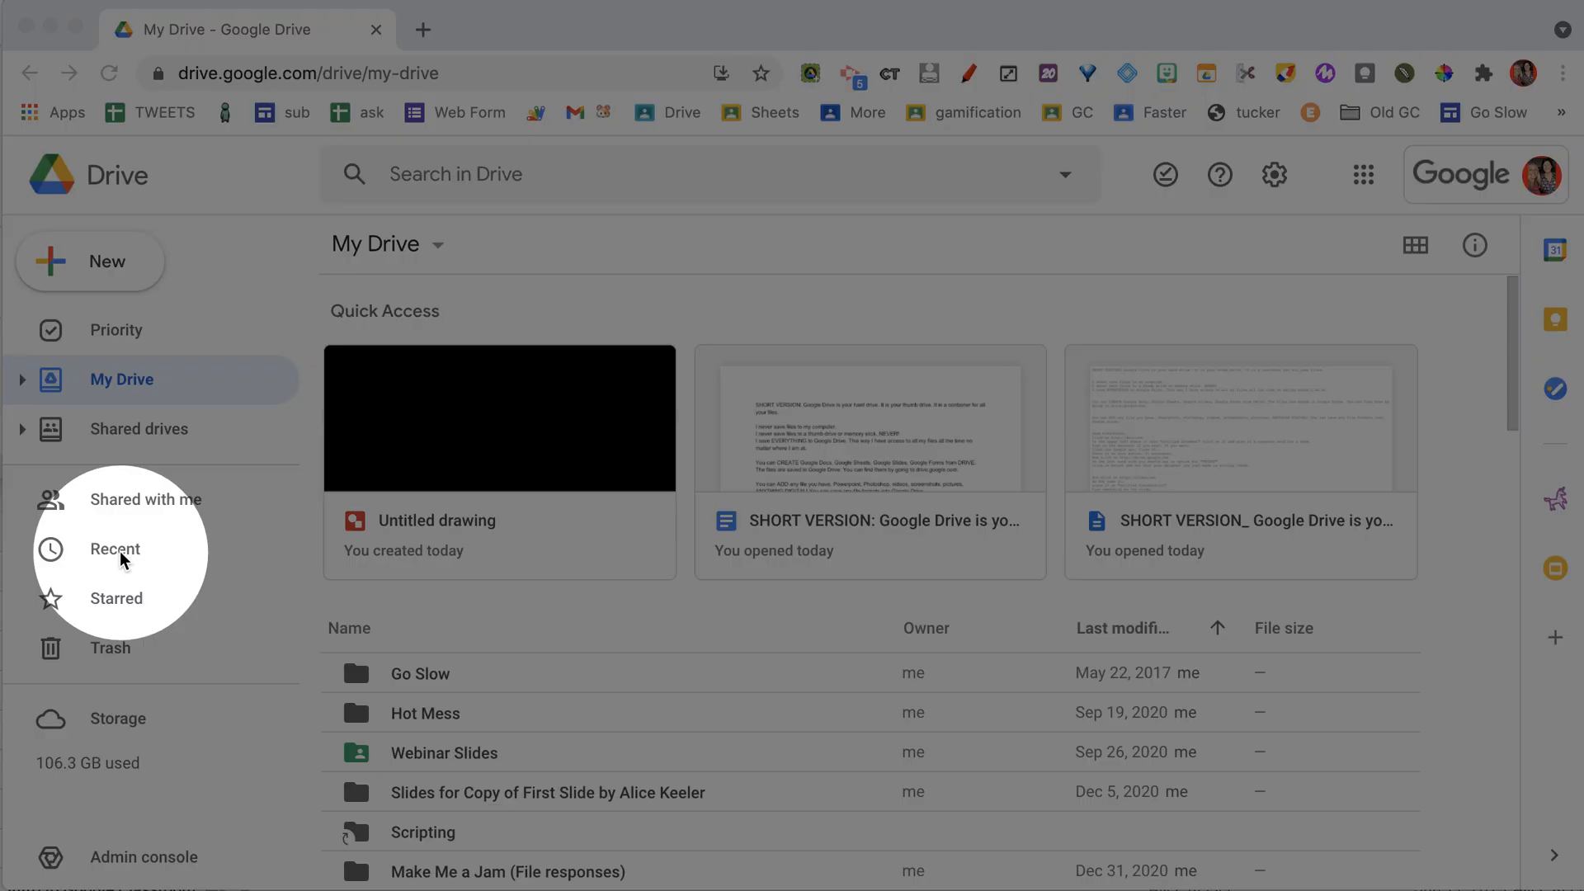
mouse_move(76, 583)
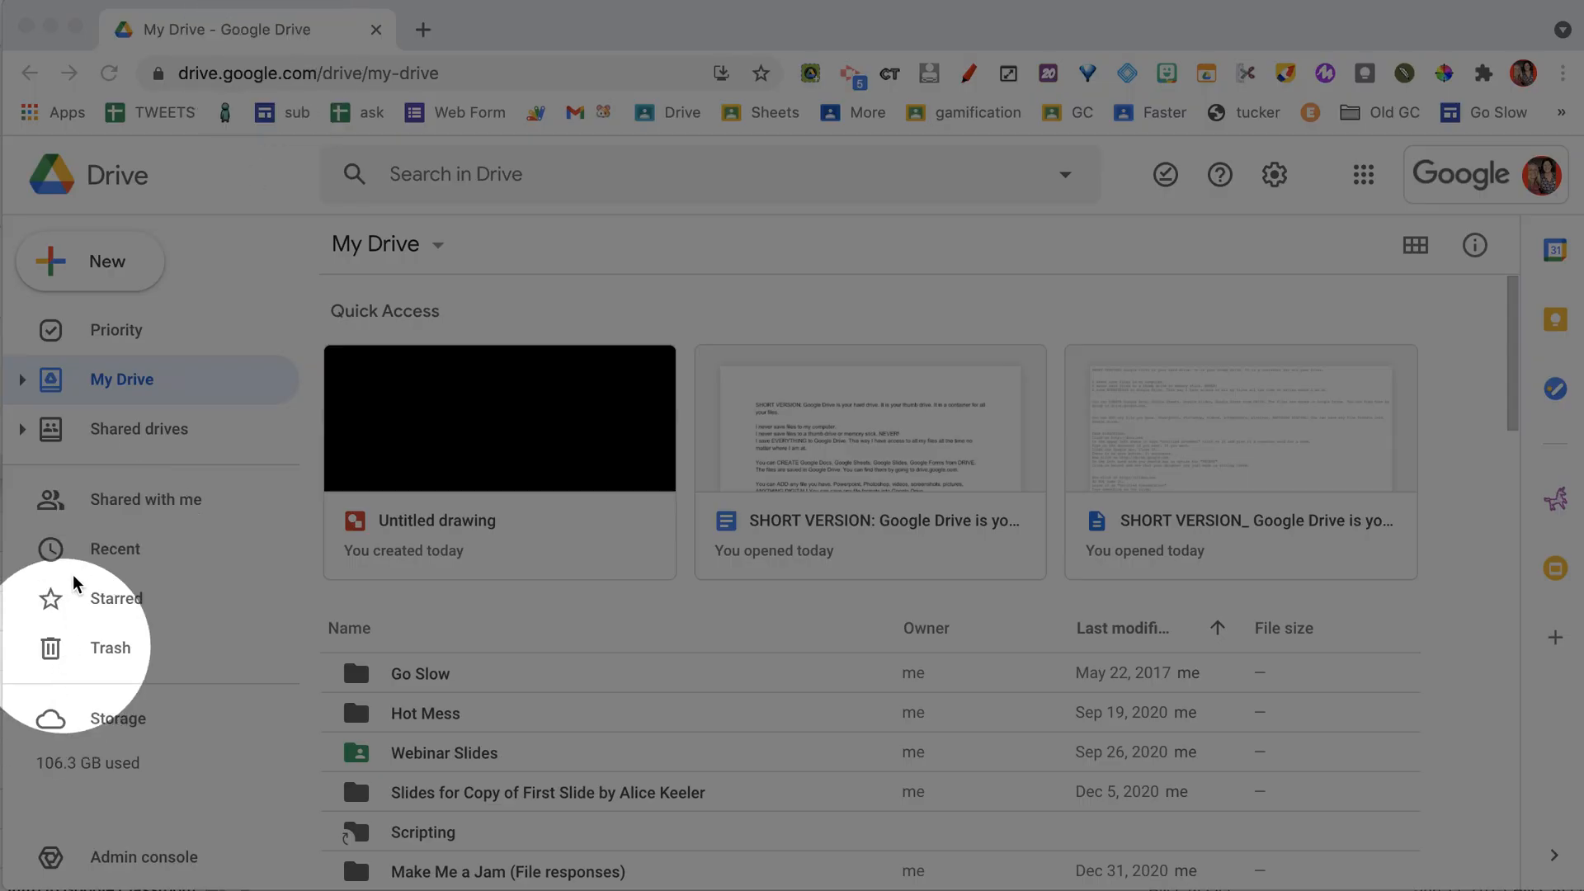
mouse_move(116, 548)
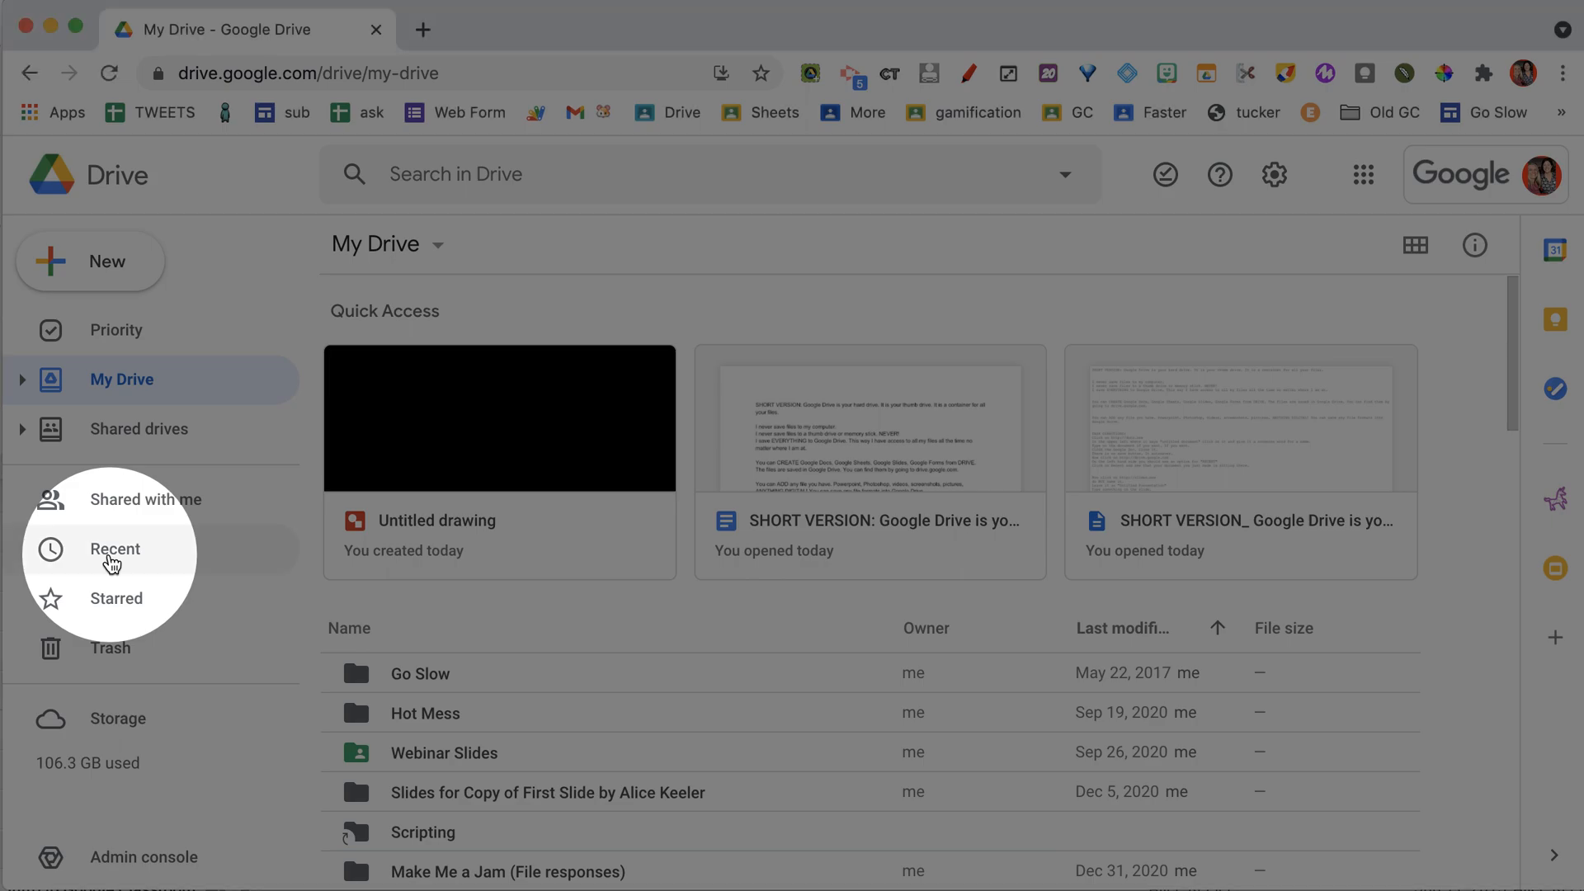
- Show the Recent files list in Drive's sidebar
click(115, 549)
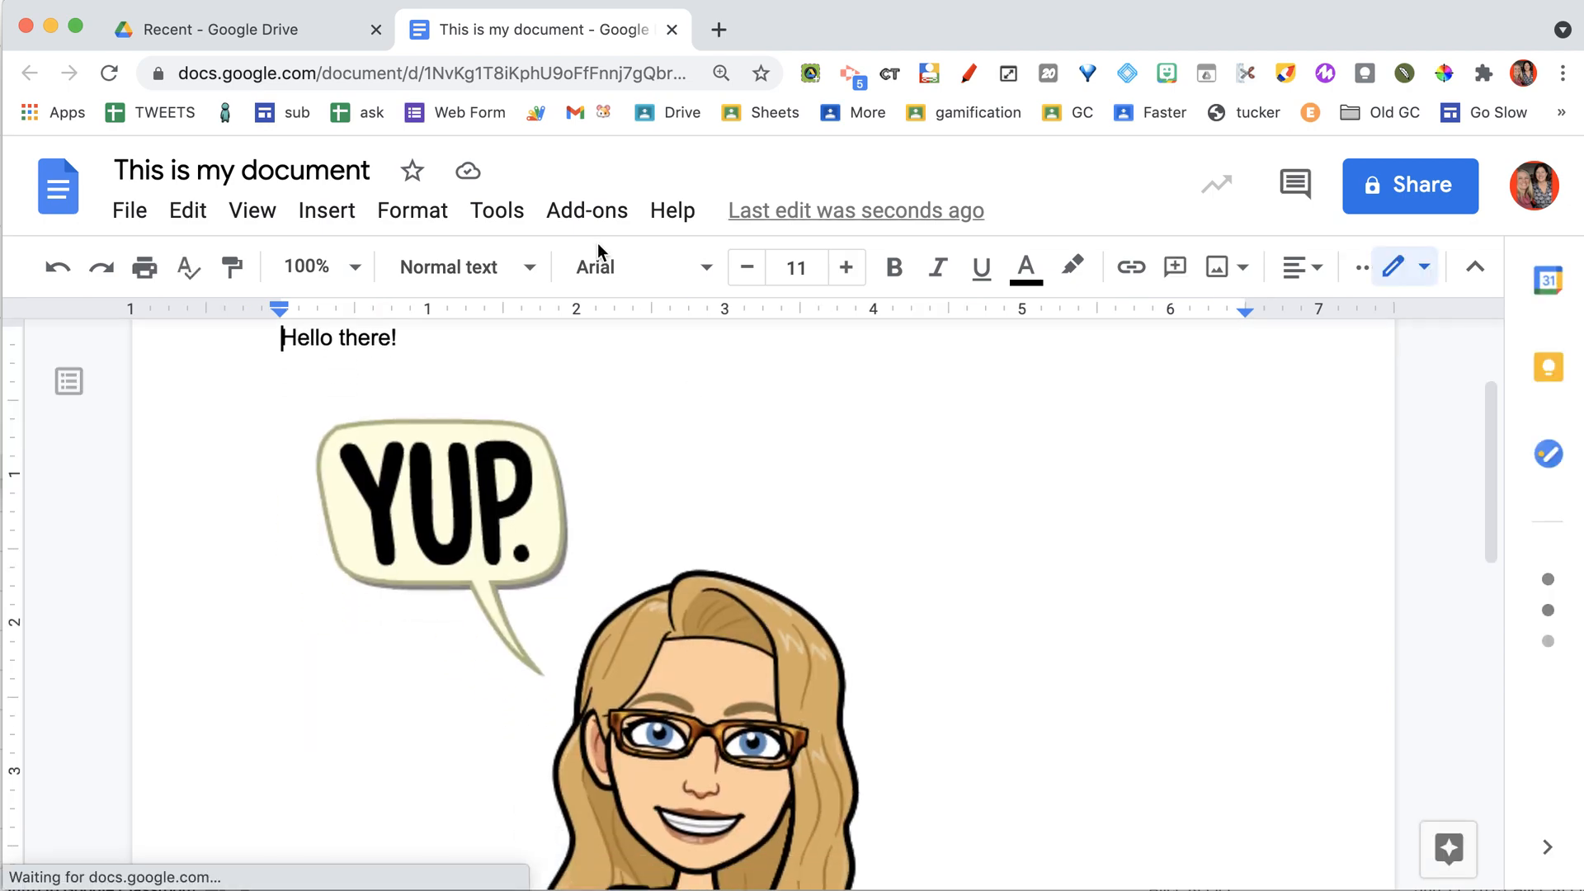
mouse_move(467, 170)
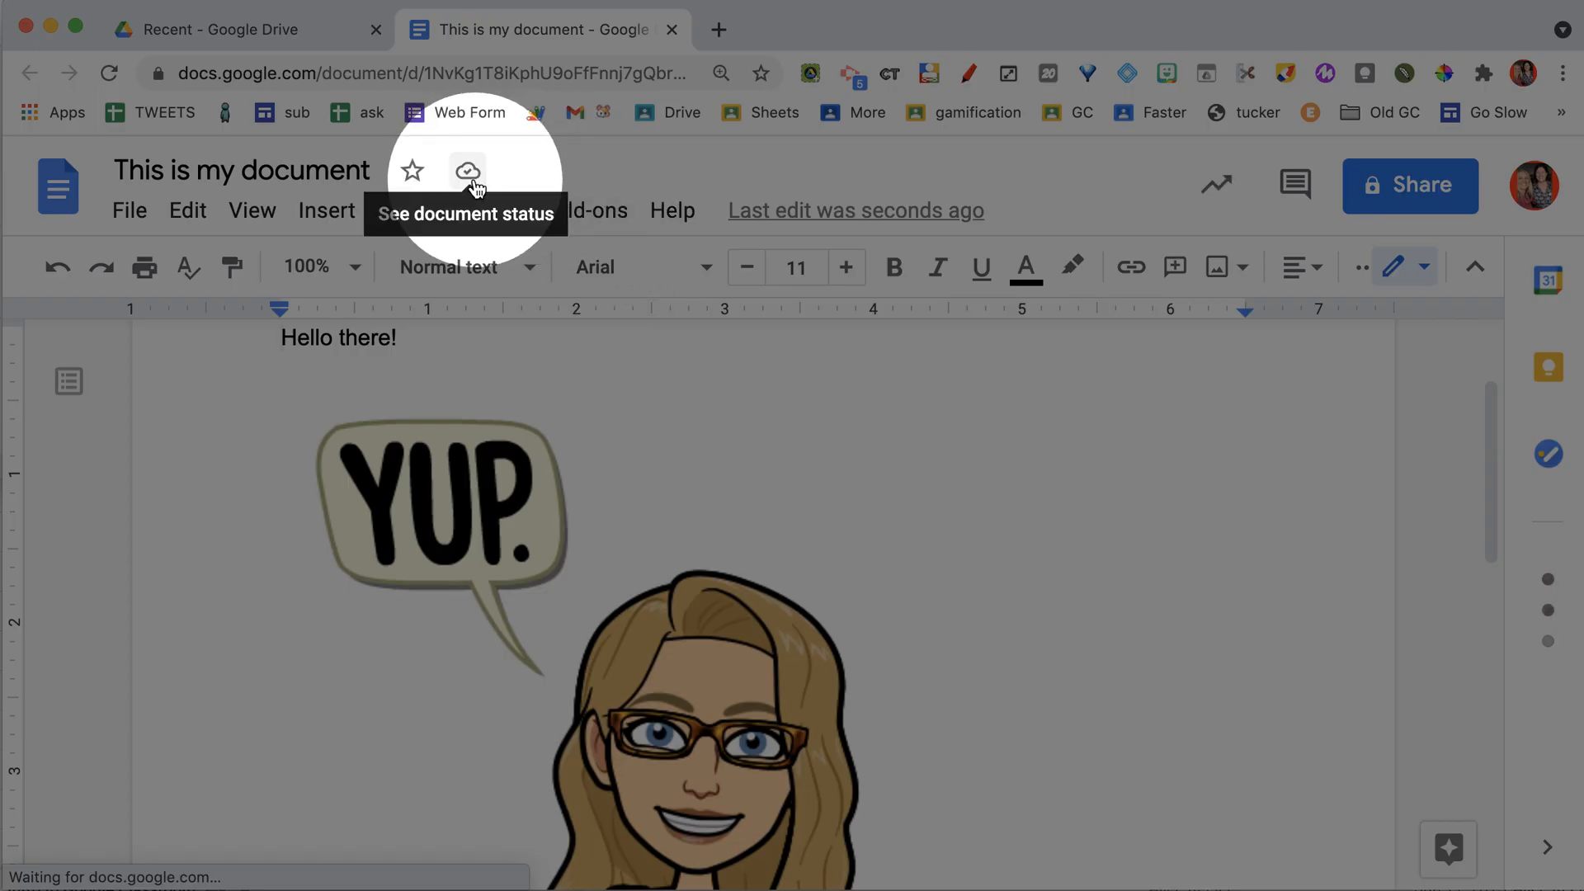
- Confirm the document is saved to Drive, then start a new presentation via slides.new
click(465, 170)
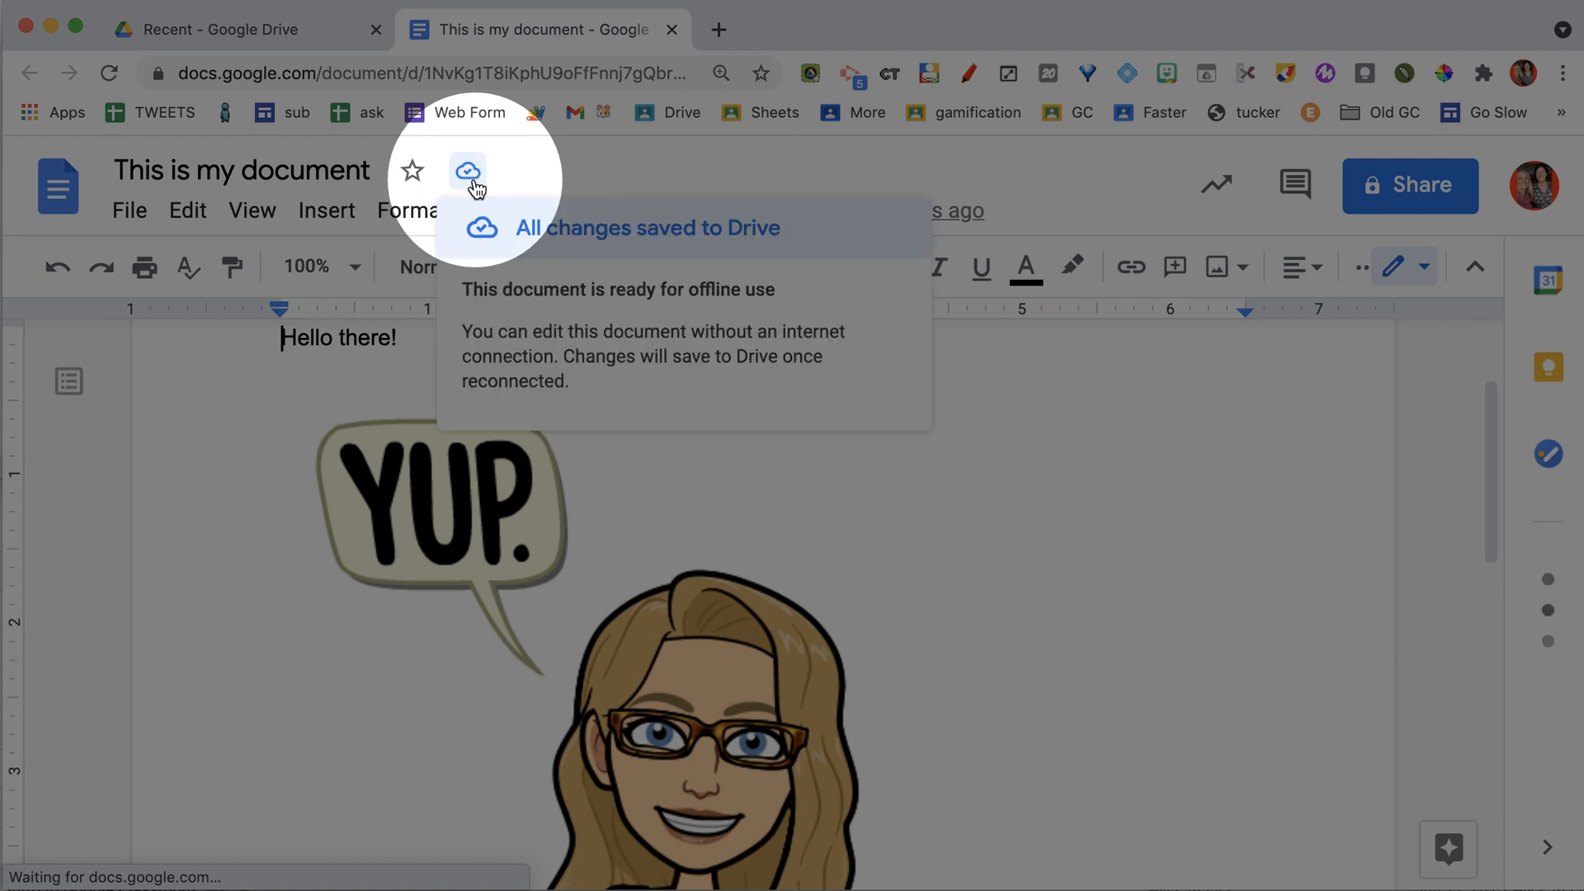
mouse_move(689, 251)
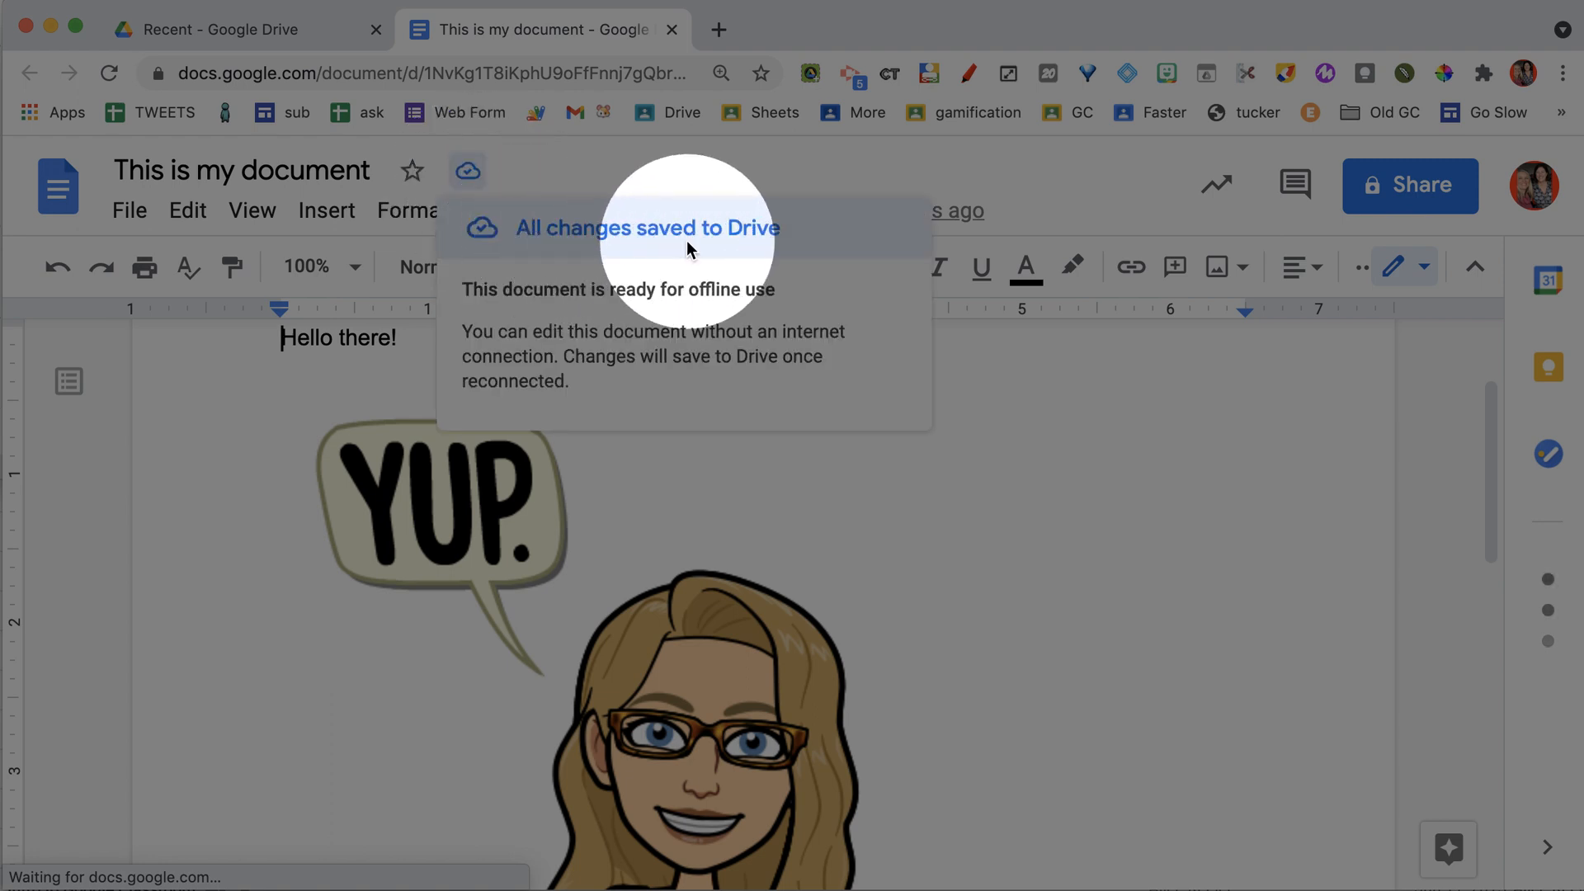
mouse_move(713, 32)
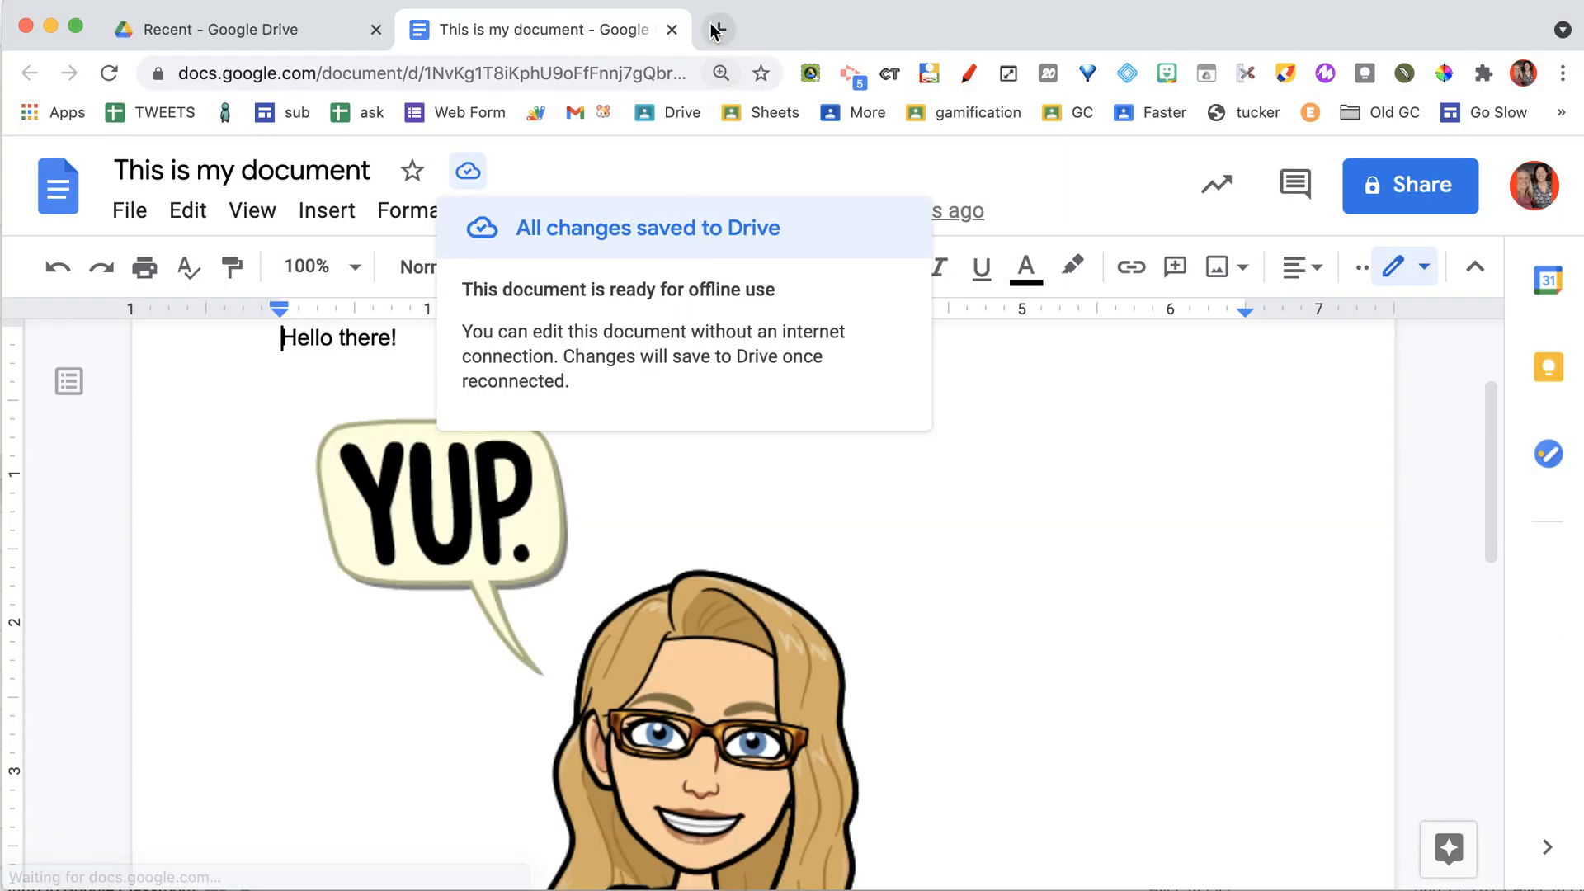
click(716, 28)
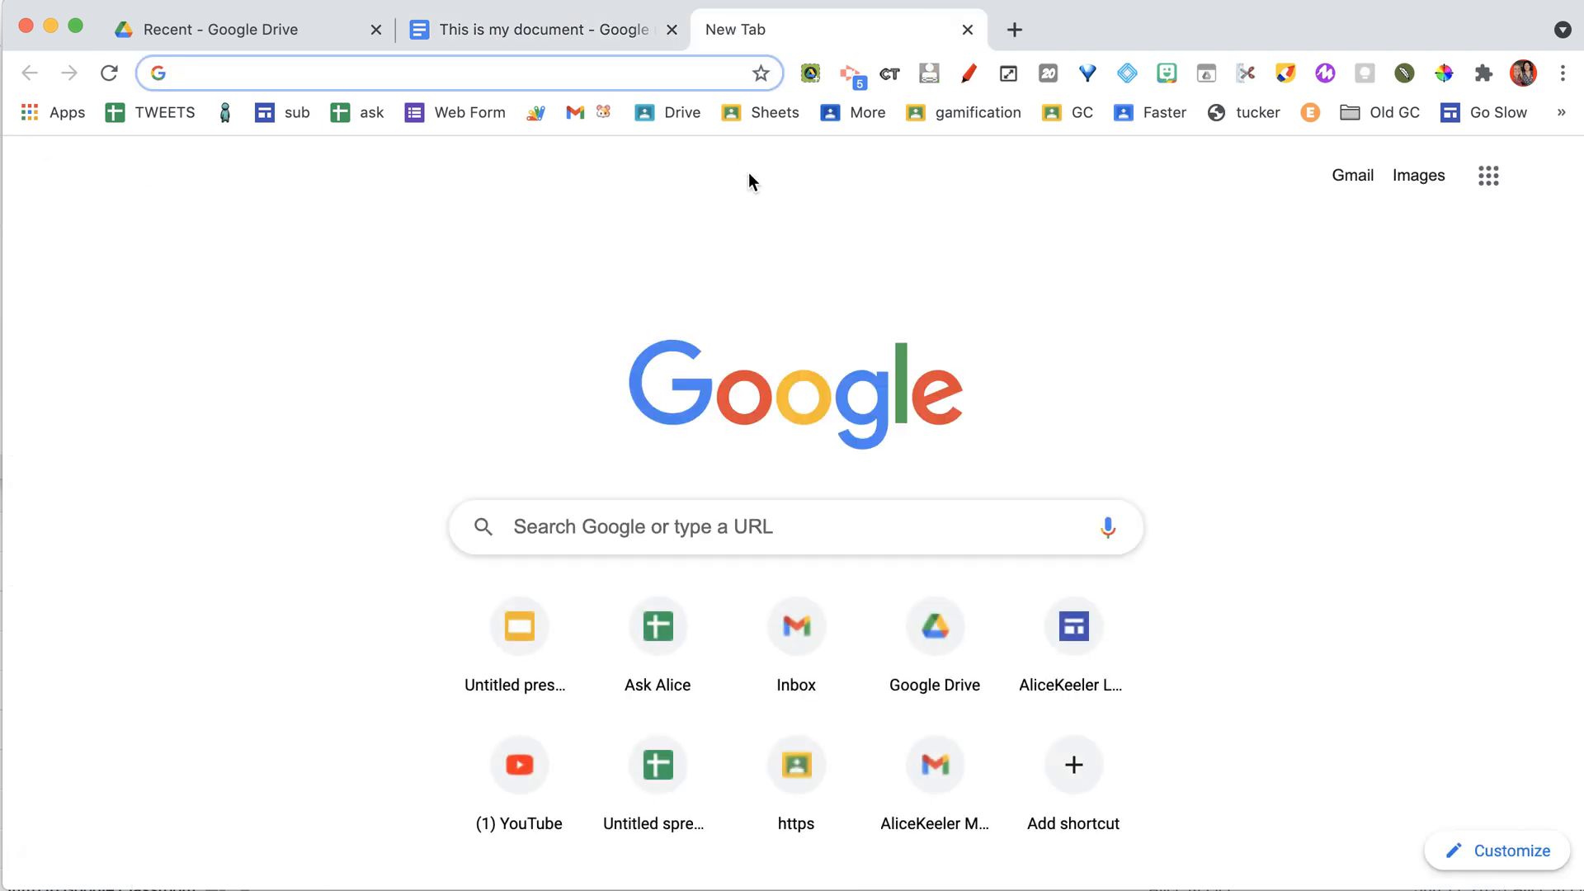
text(slides.new)
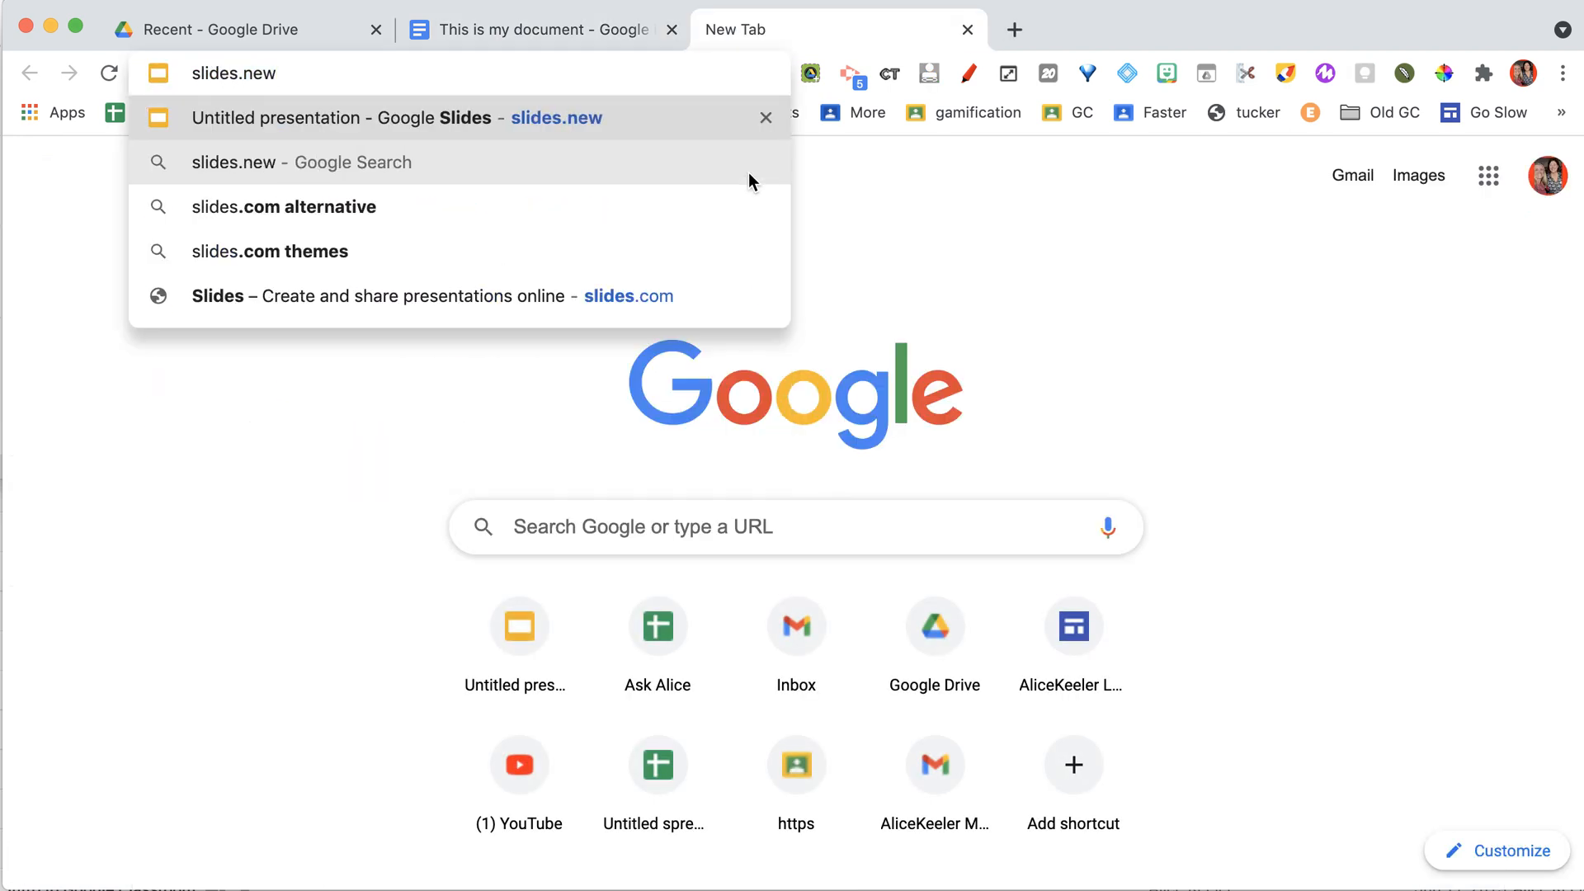
click(343, 118)
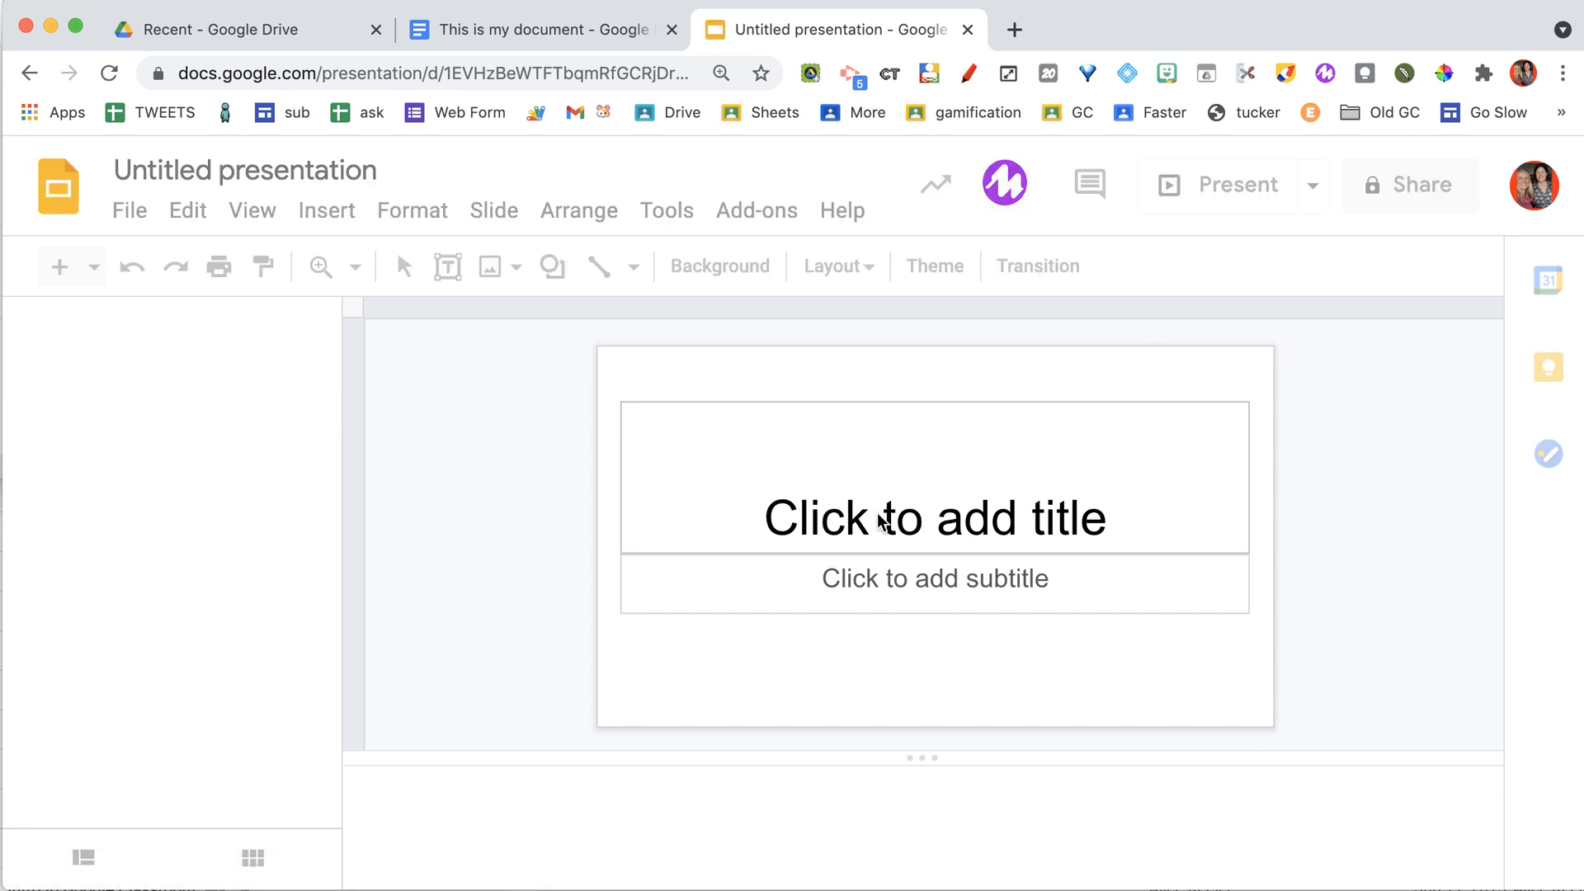
- Title the slide 'My Presentation' and close the presentation tab without saving
click(933, 266)
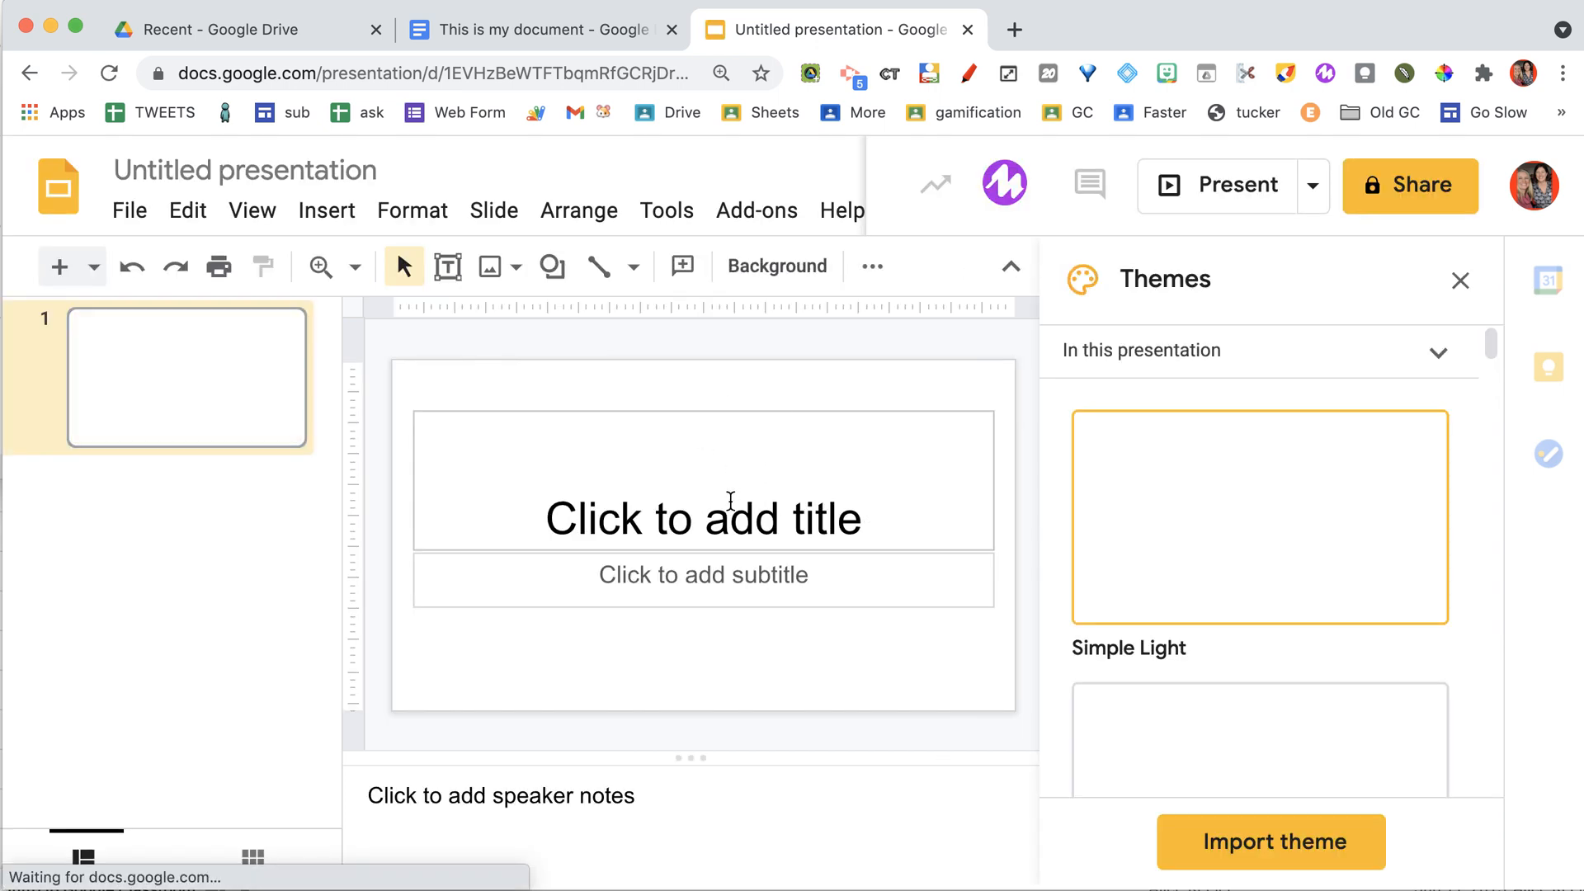
text(My Pres)
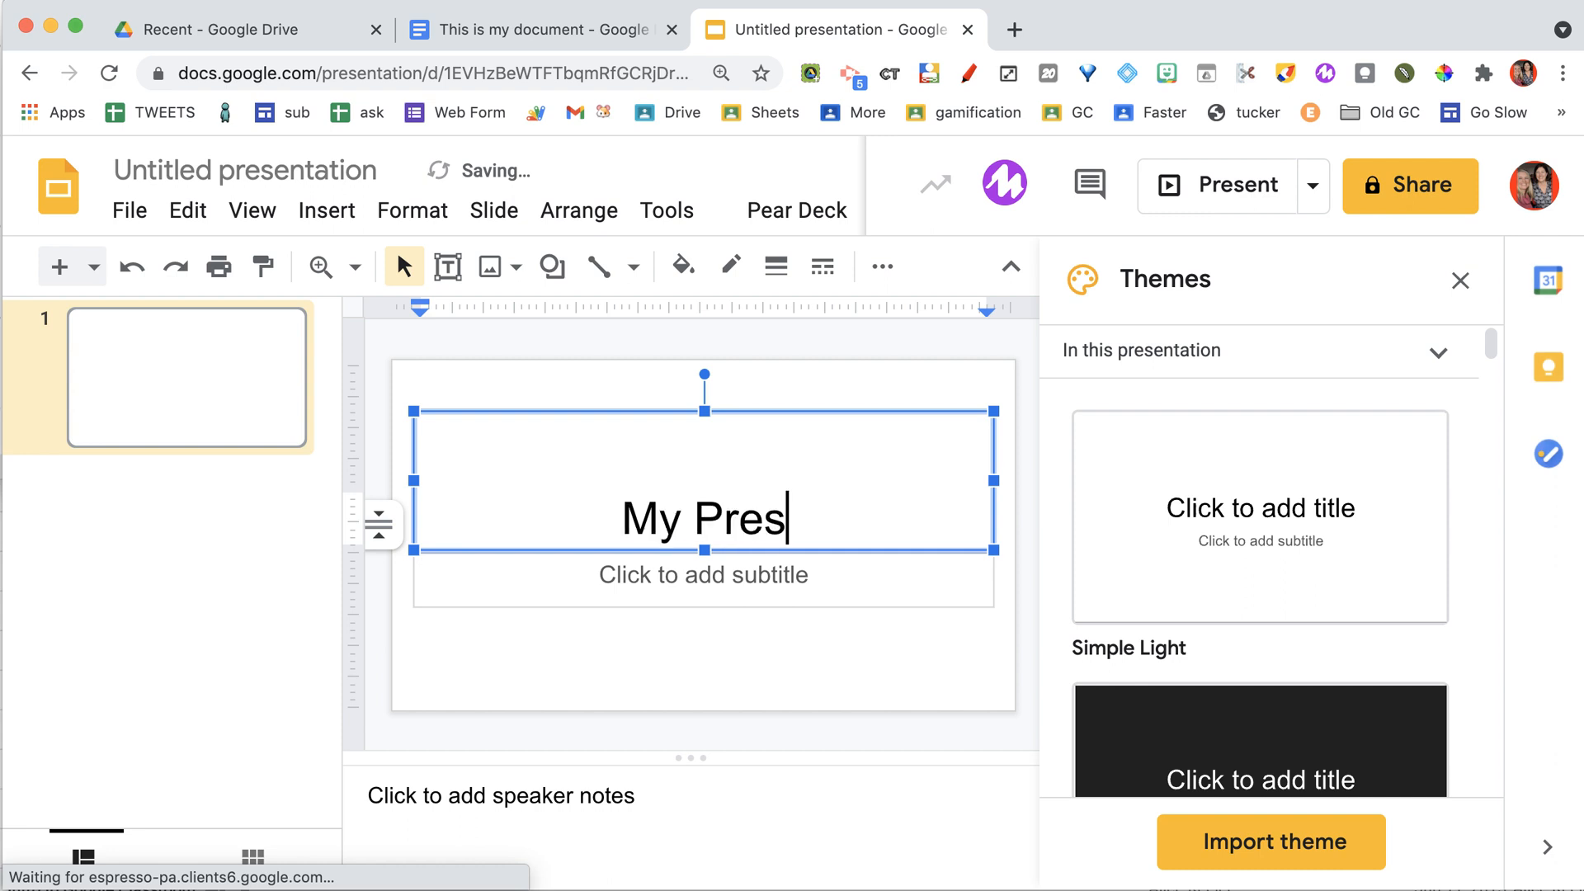
text(entation)
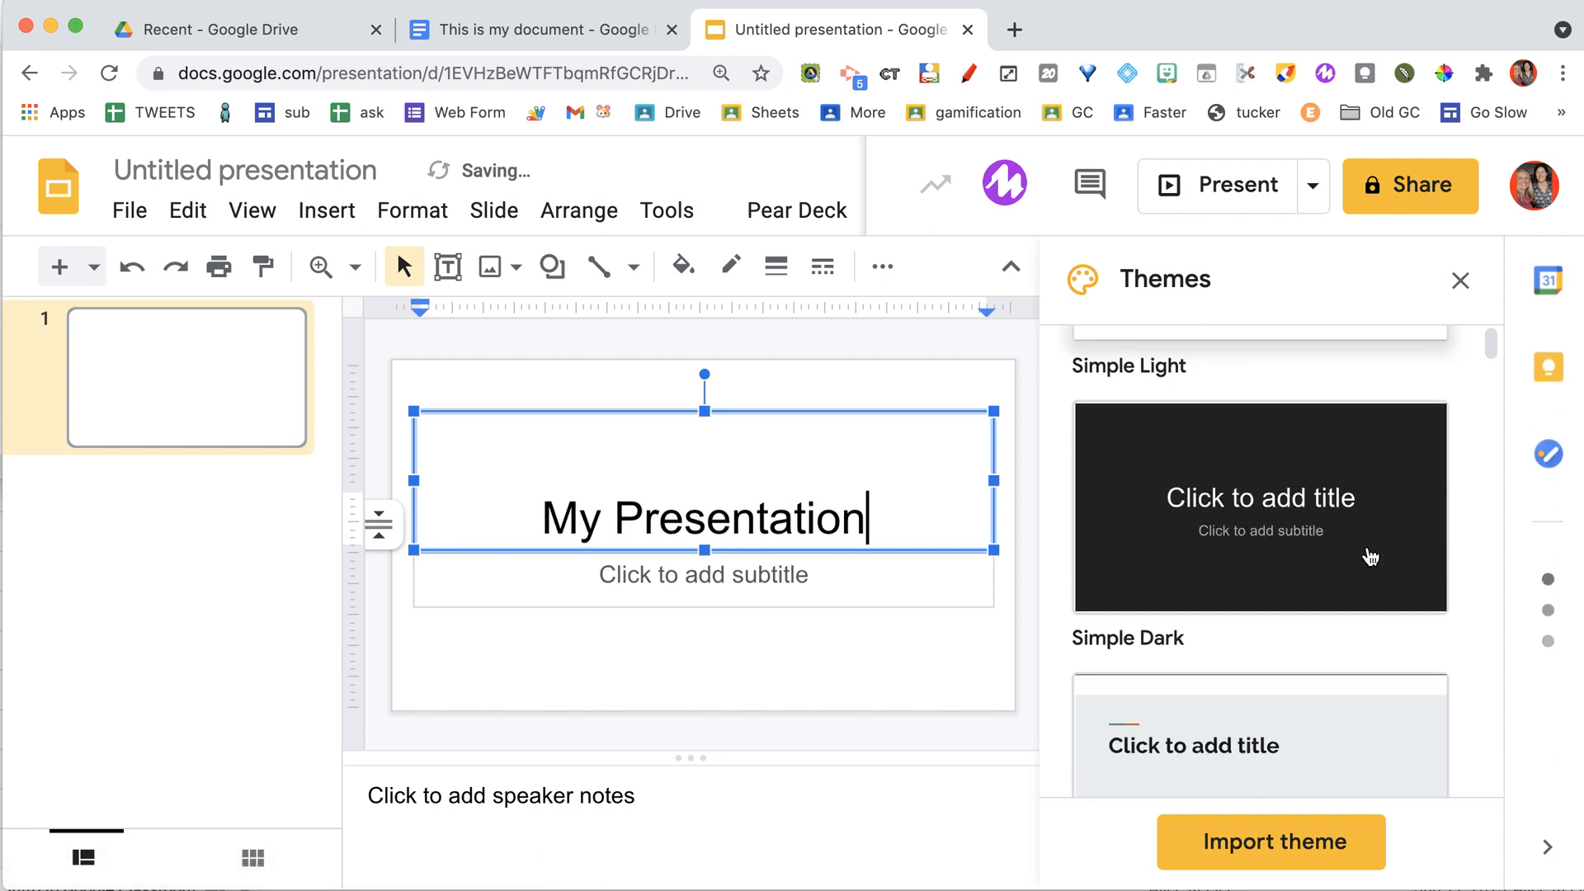
scroll(down, 3)
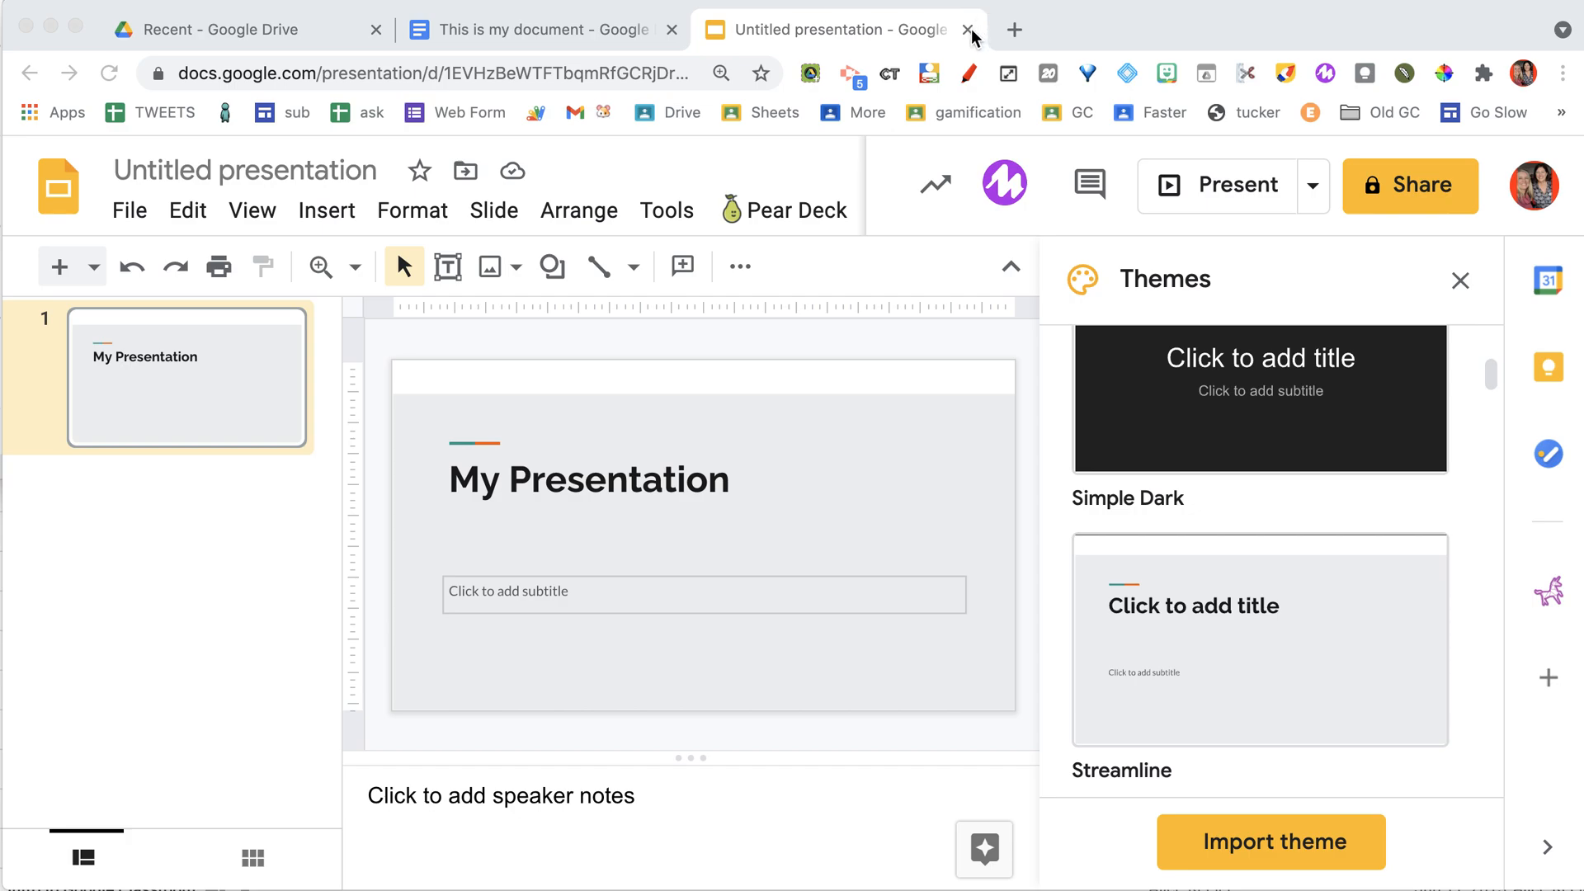
click(967, 30)
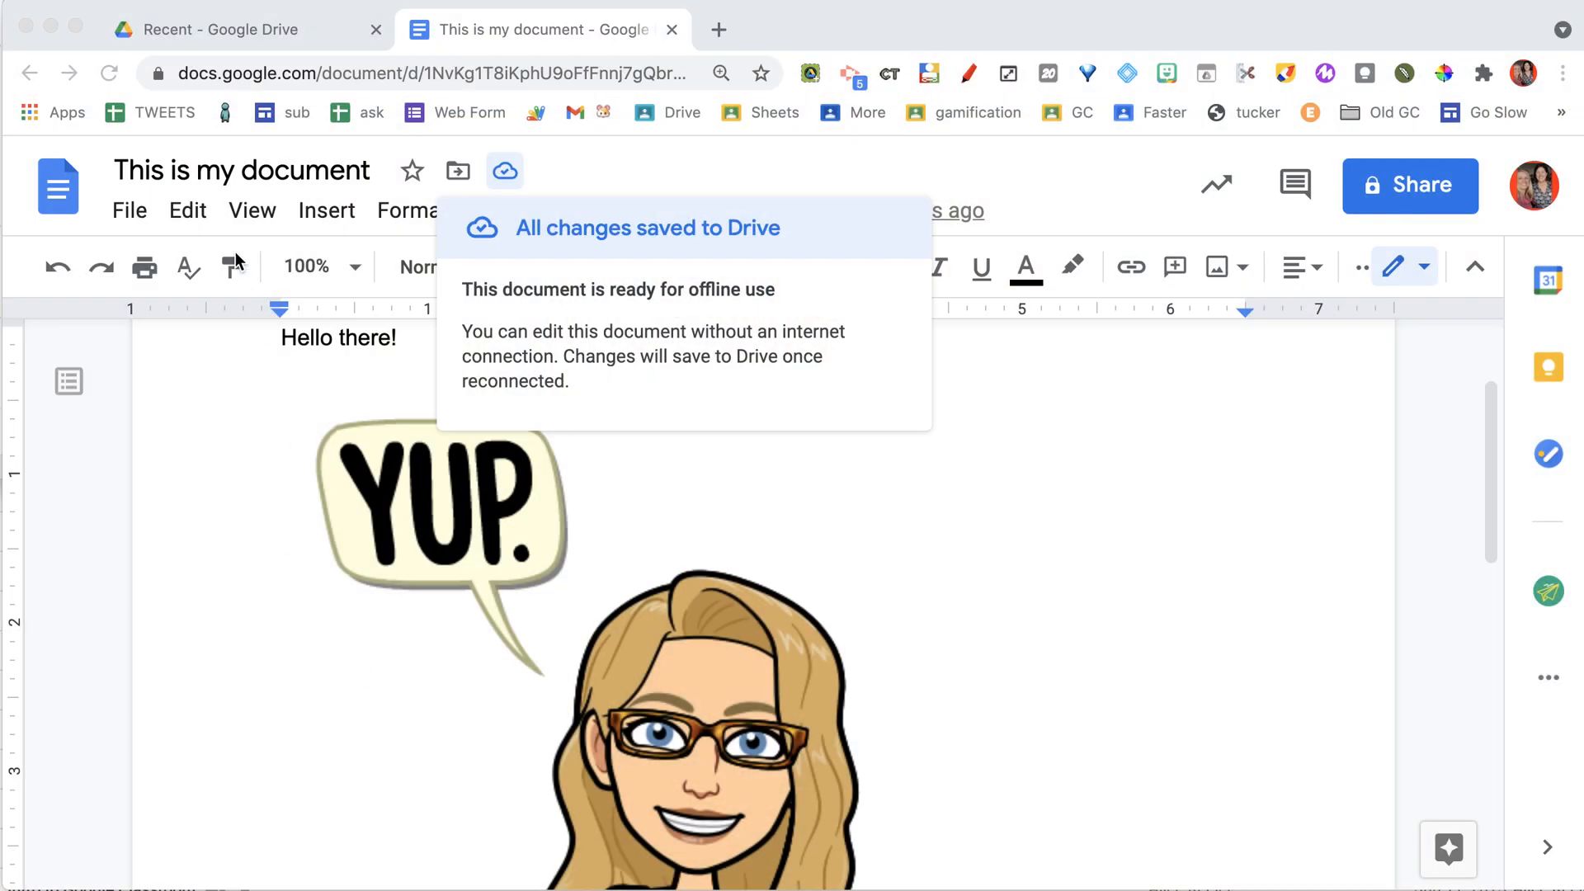
- Search Drive for 'untitled' and scroll through the matching files
click(243, 28)
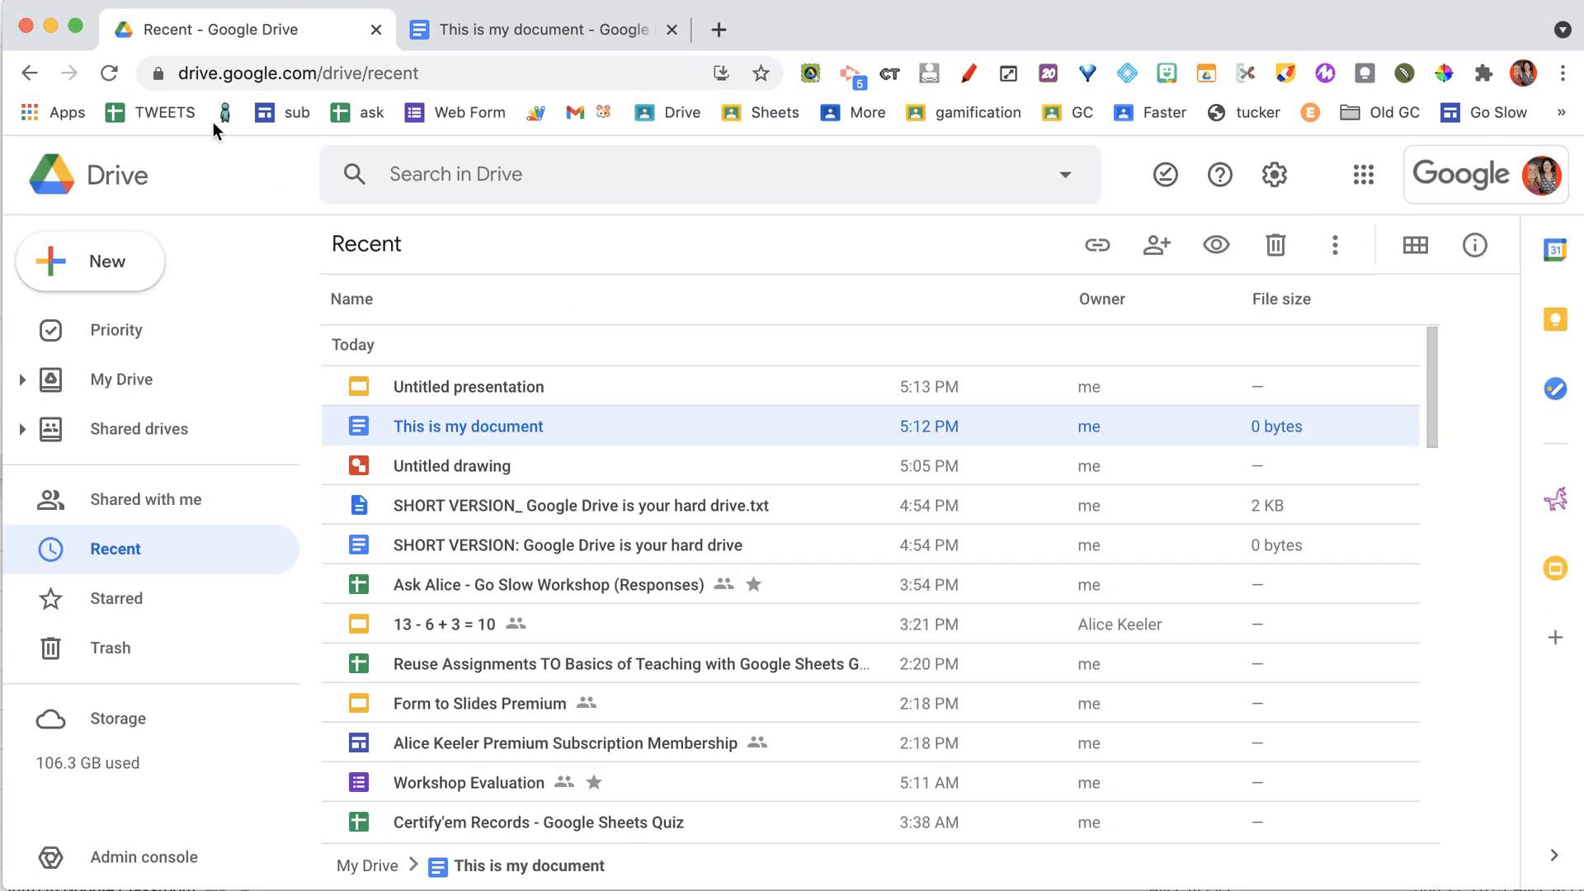
mouse_move(341, 517)
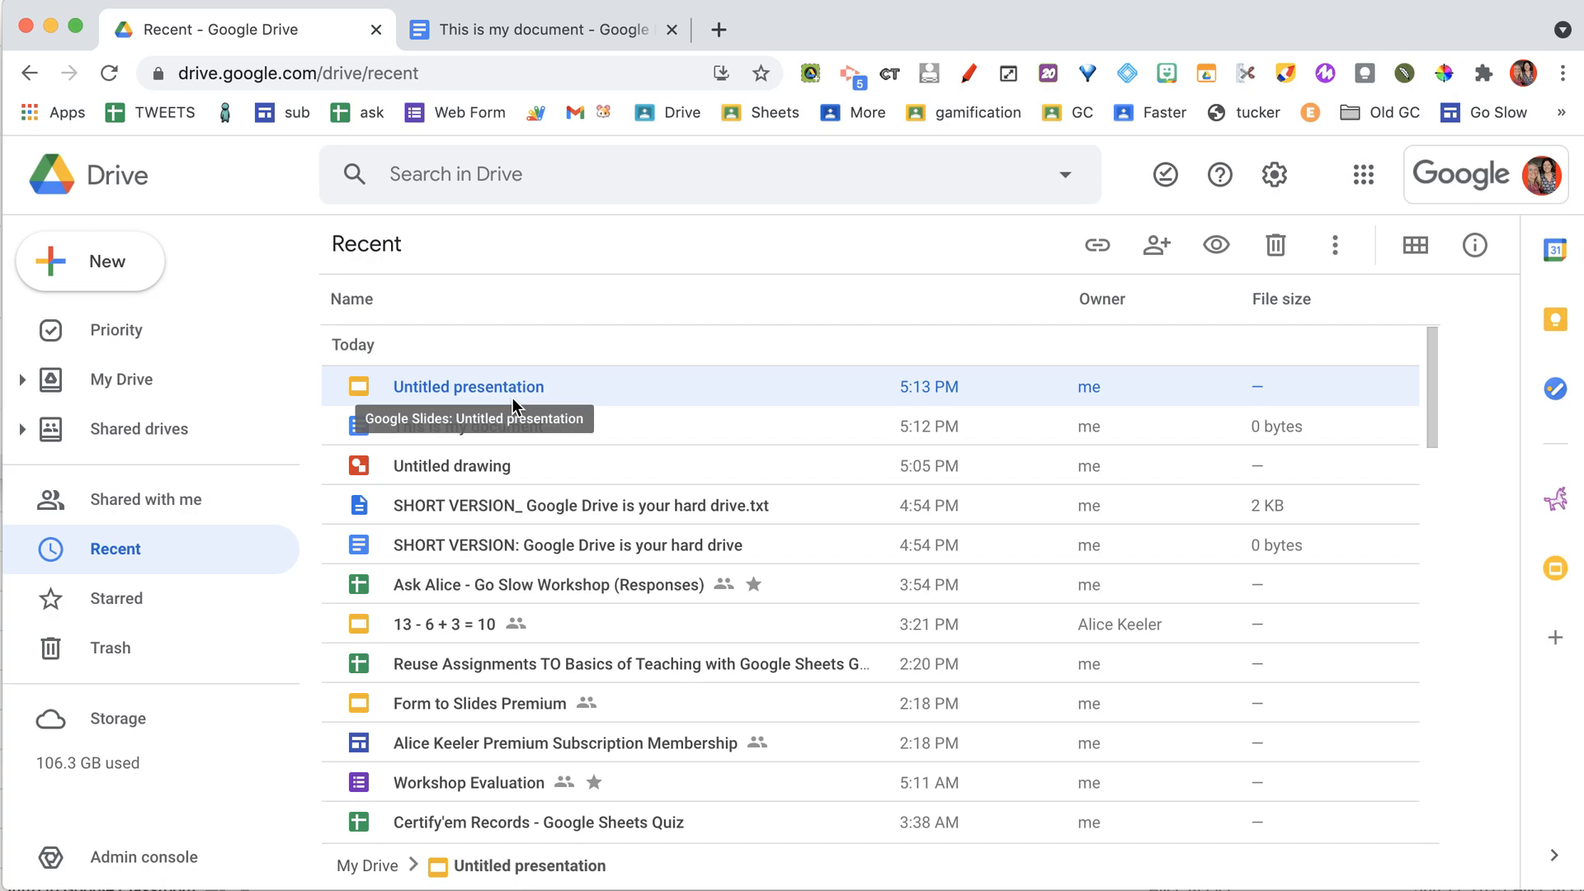
click(707, 174)
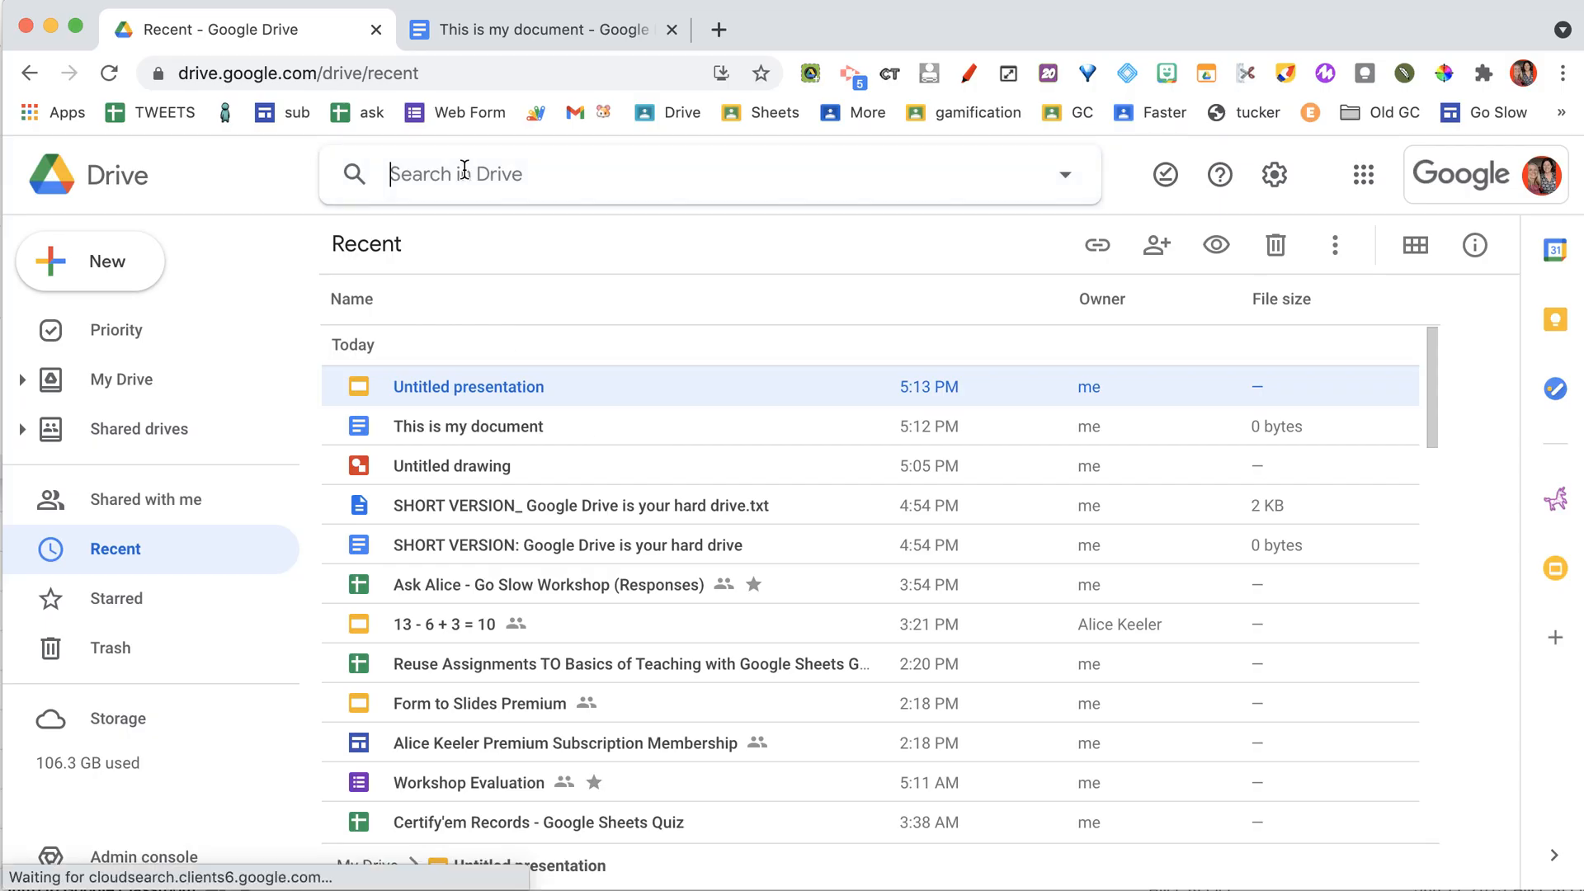
text(untitled)
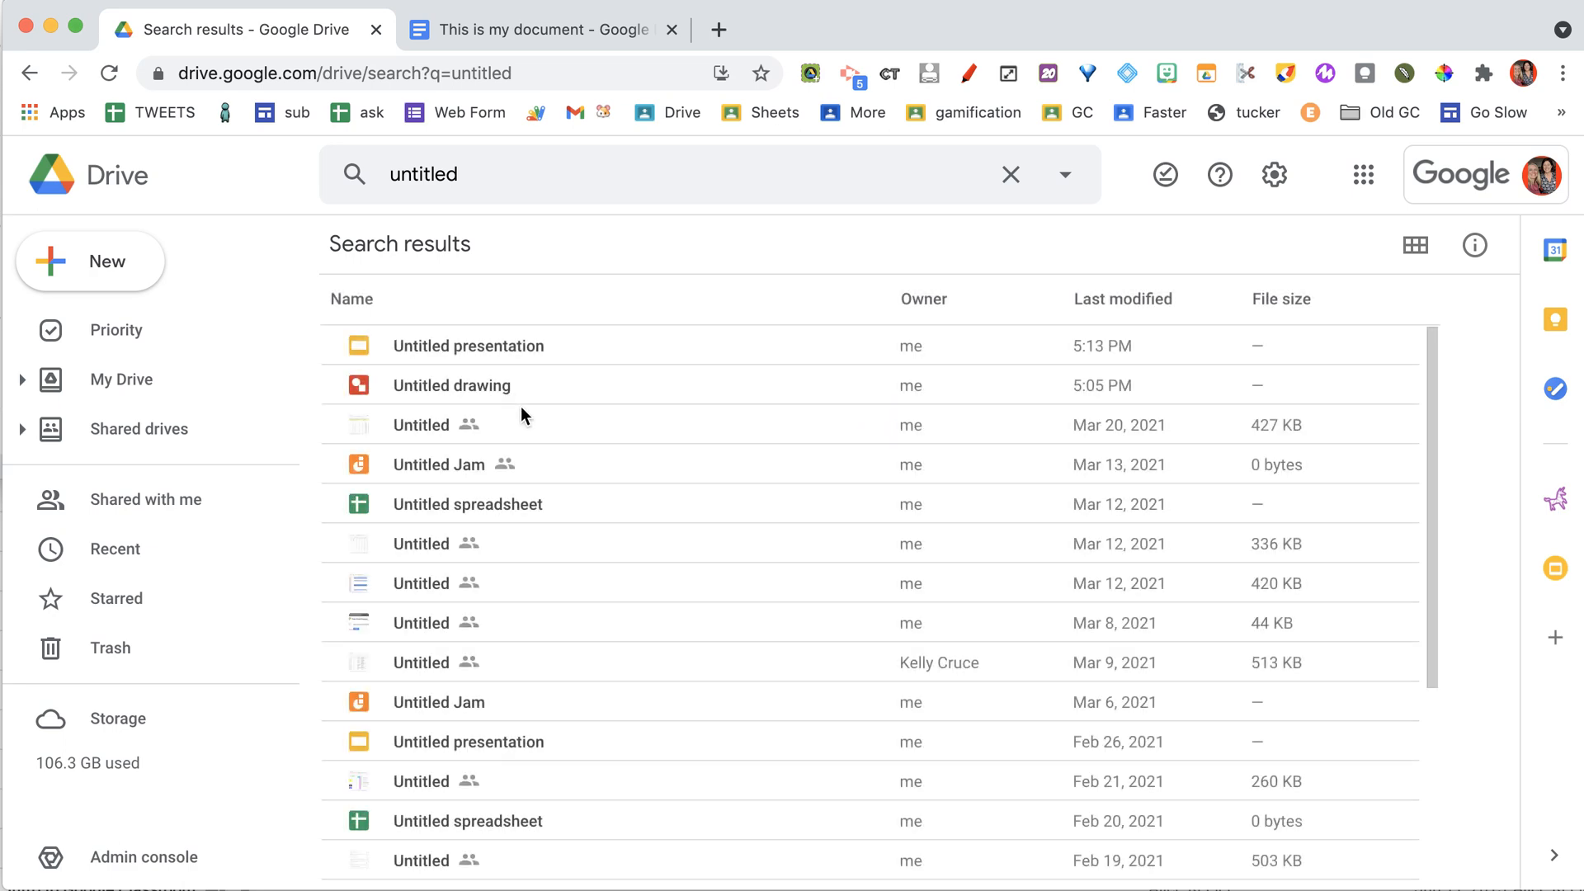
scroll(down, 3)
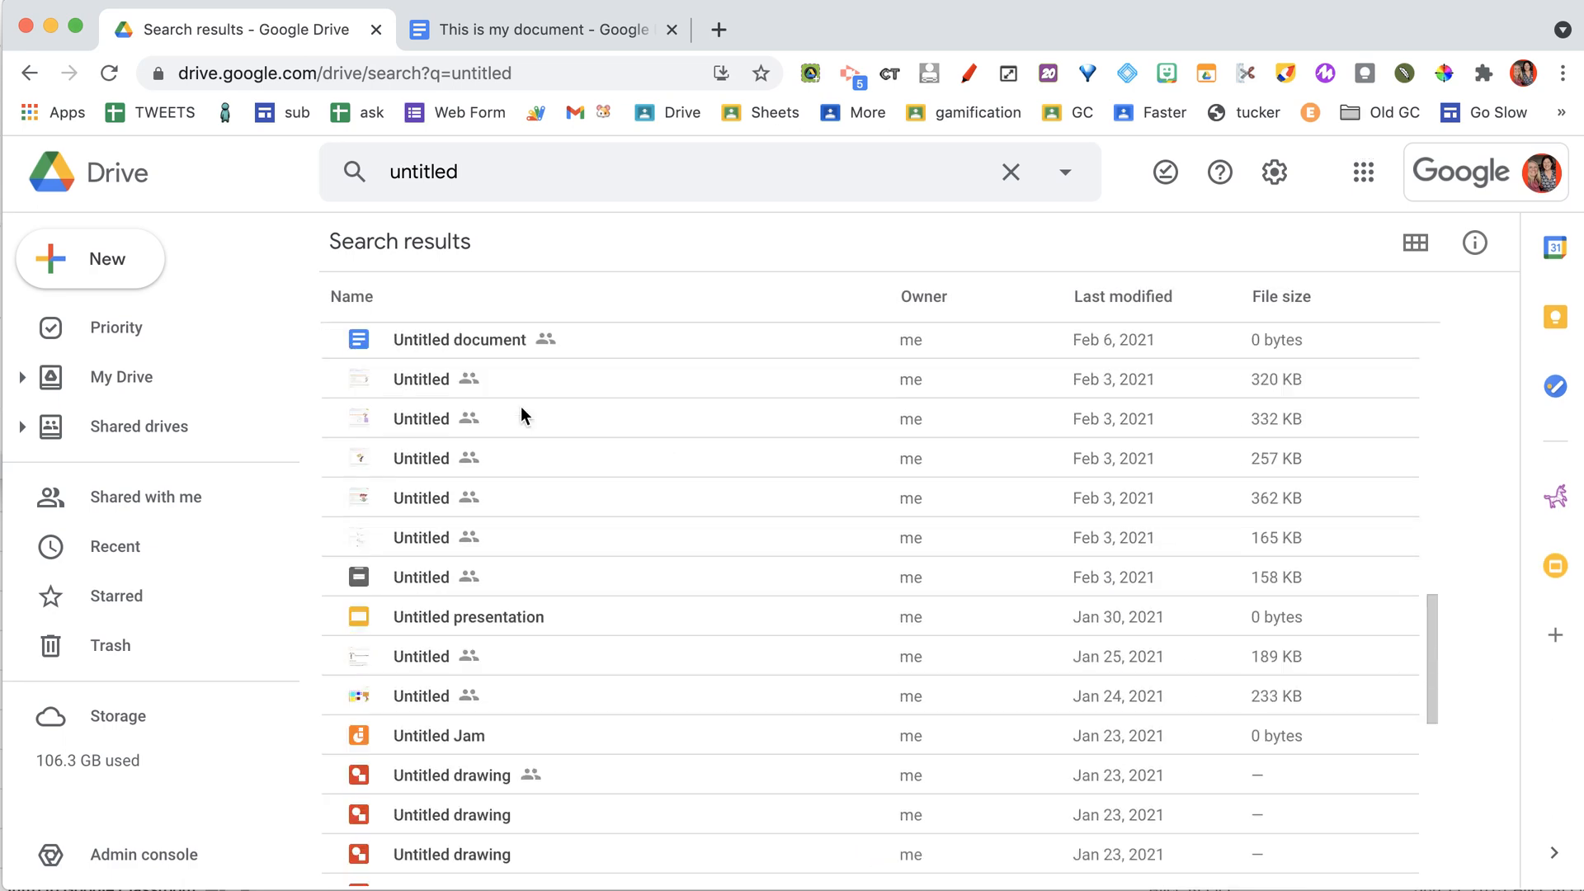
scroll(down, 3)
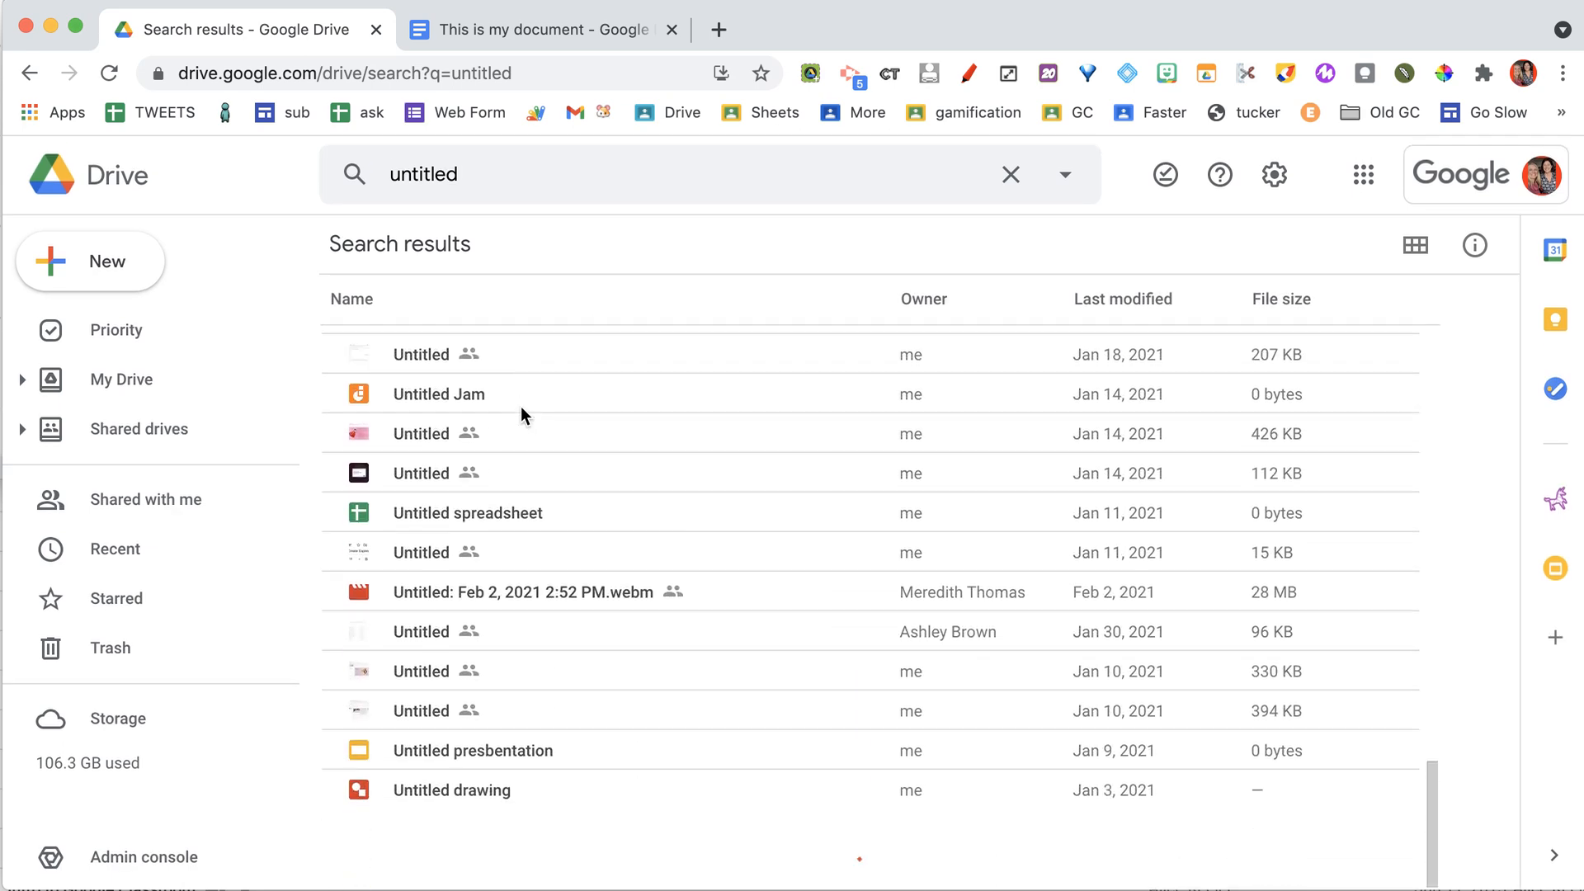
scroll(down, 3)
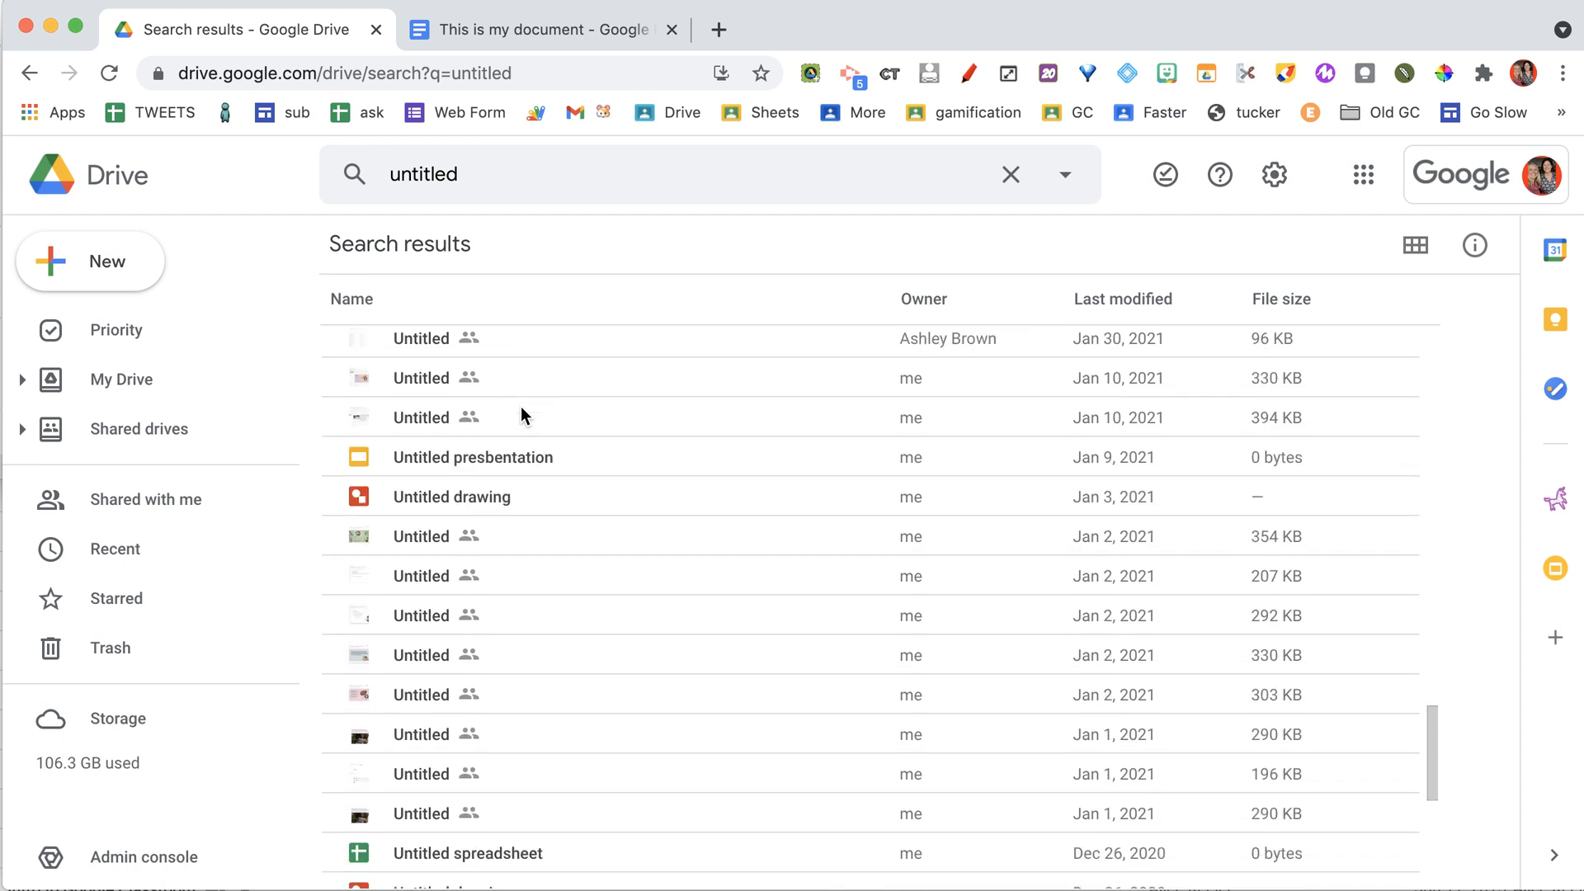
scroll(down, 3)
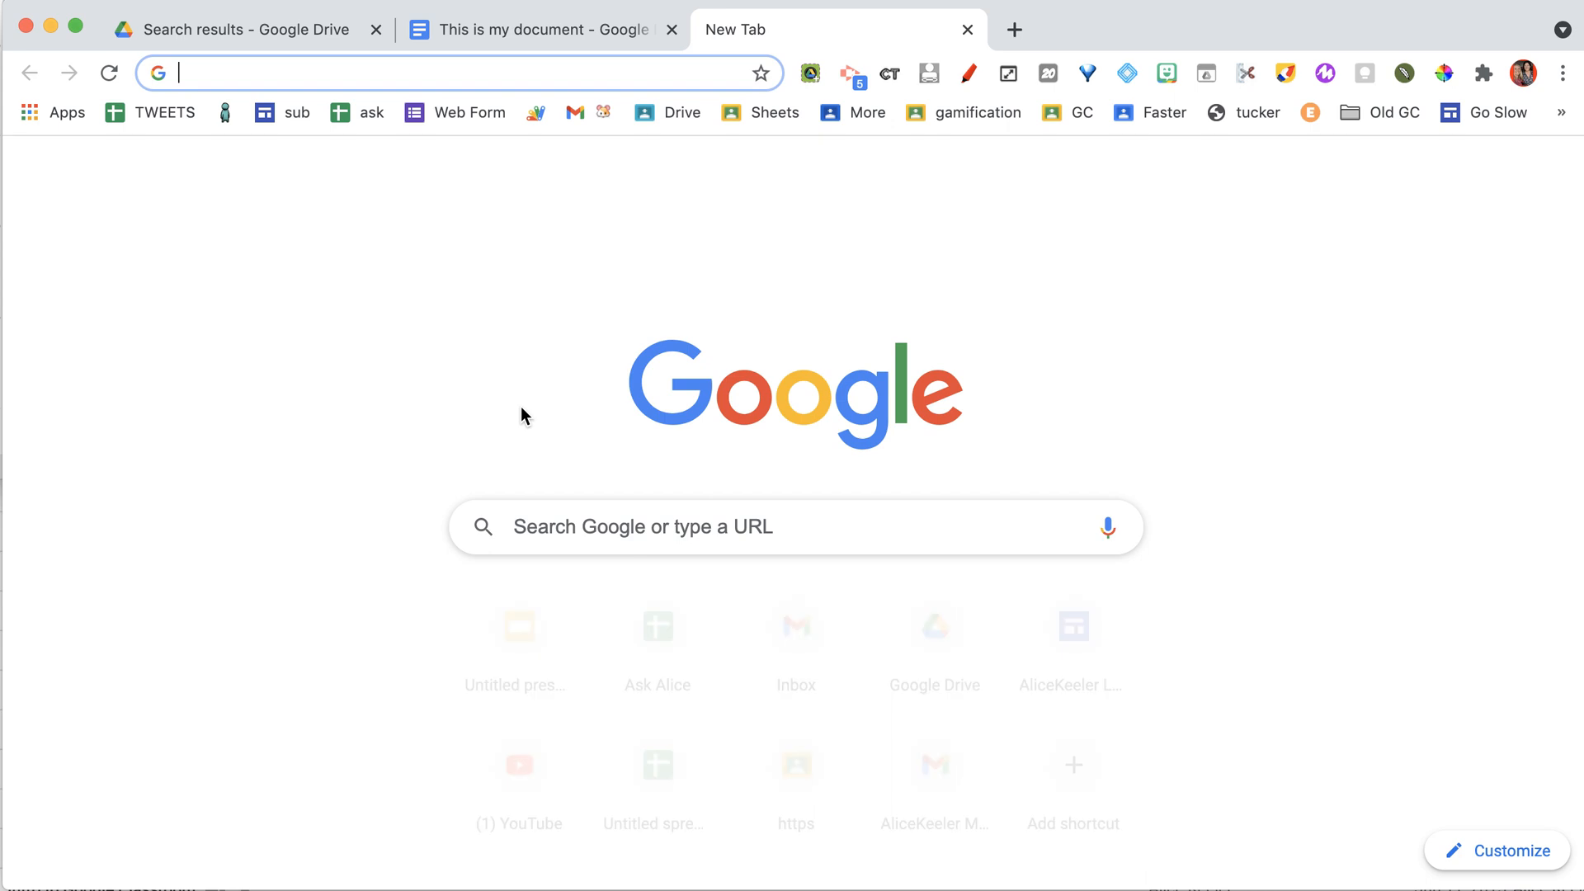
- Enter jam.new in the new tab's address bar
text(jam)
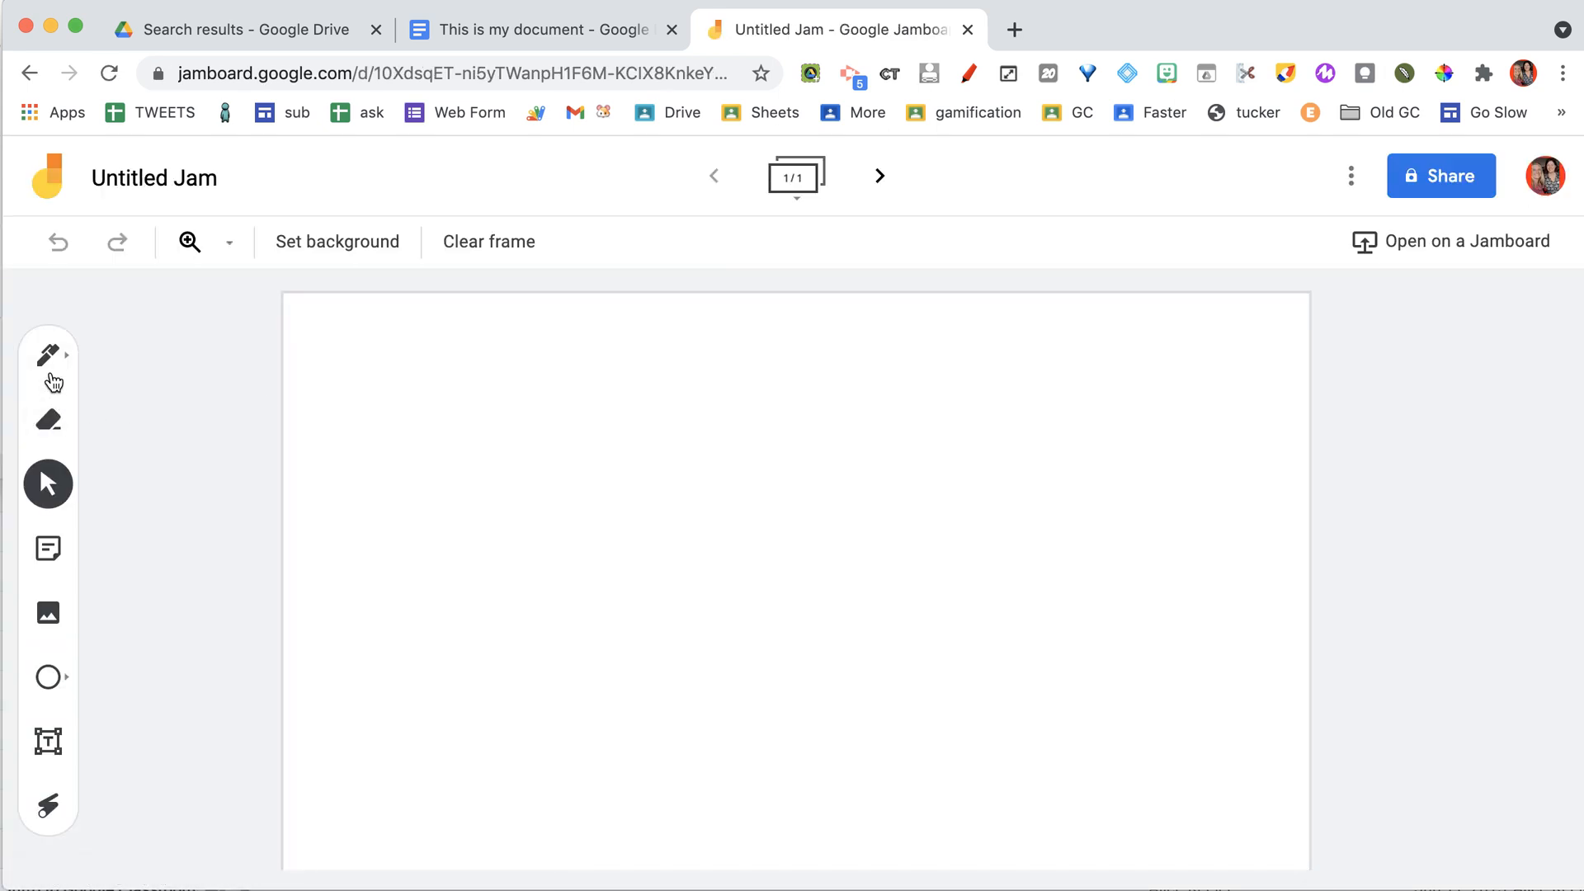
- Draw a scribble with the Pen tool, then close the Untitled Jam tab
click(48, 355)
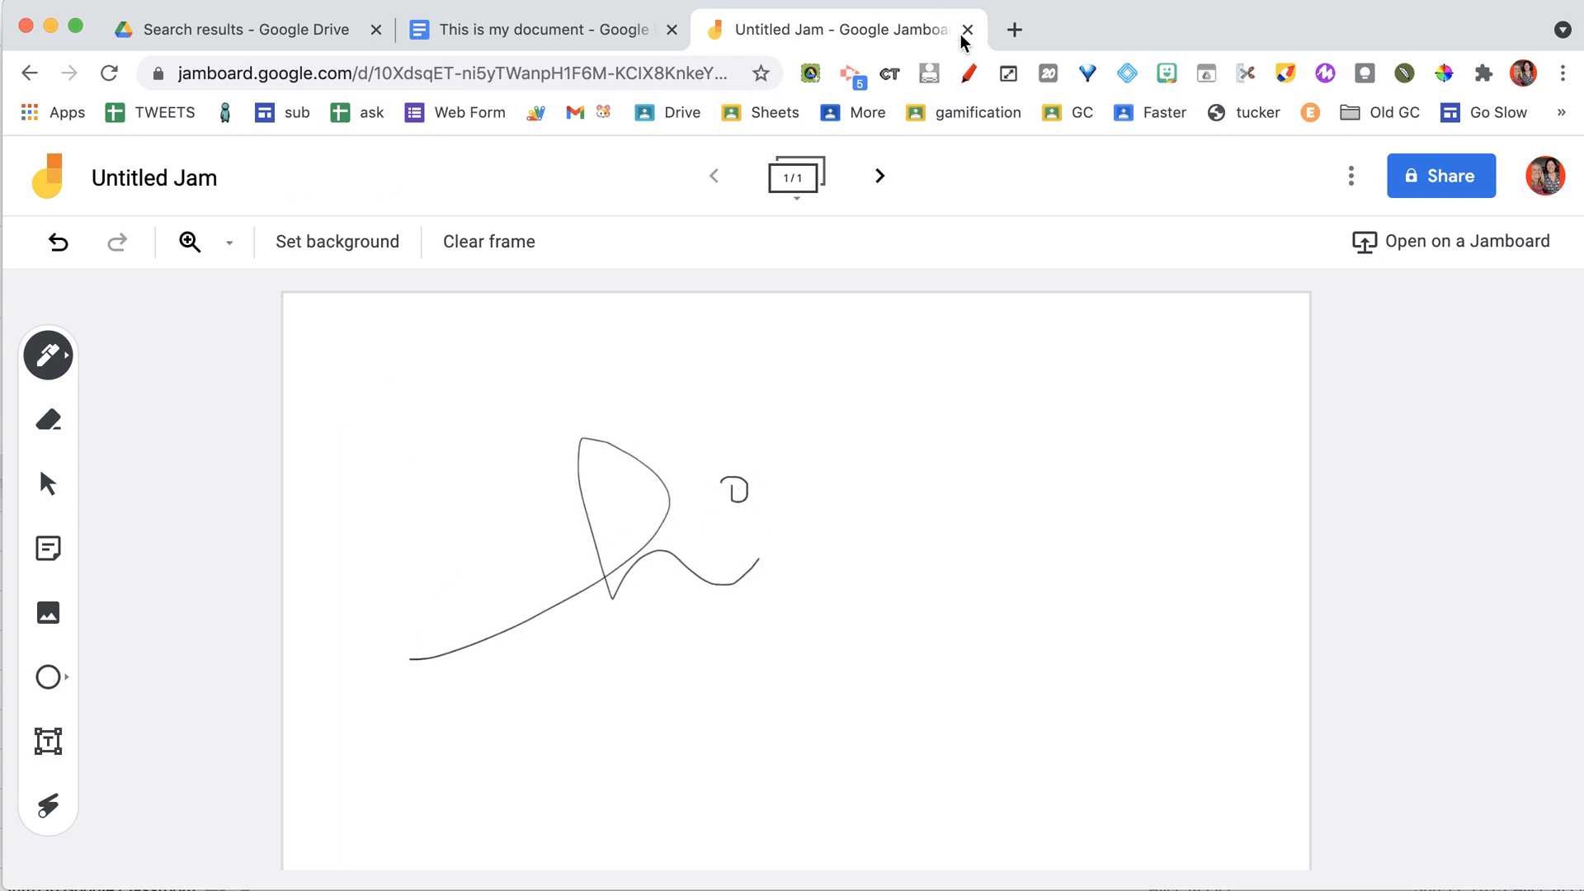
click(967, 29)
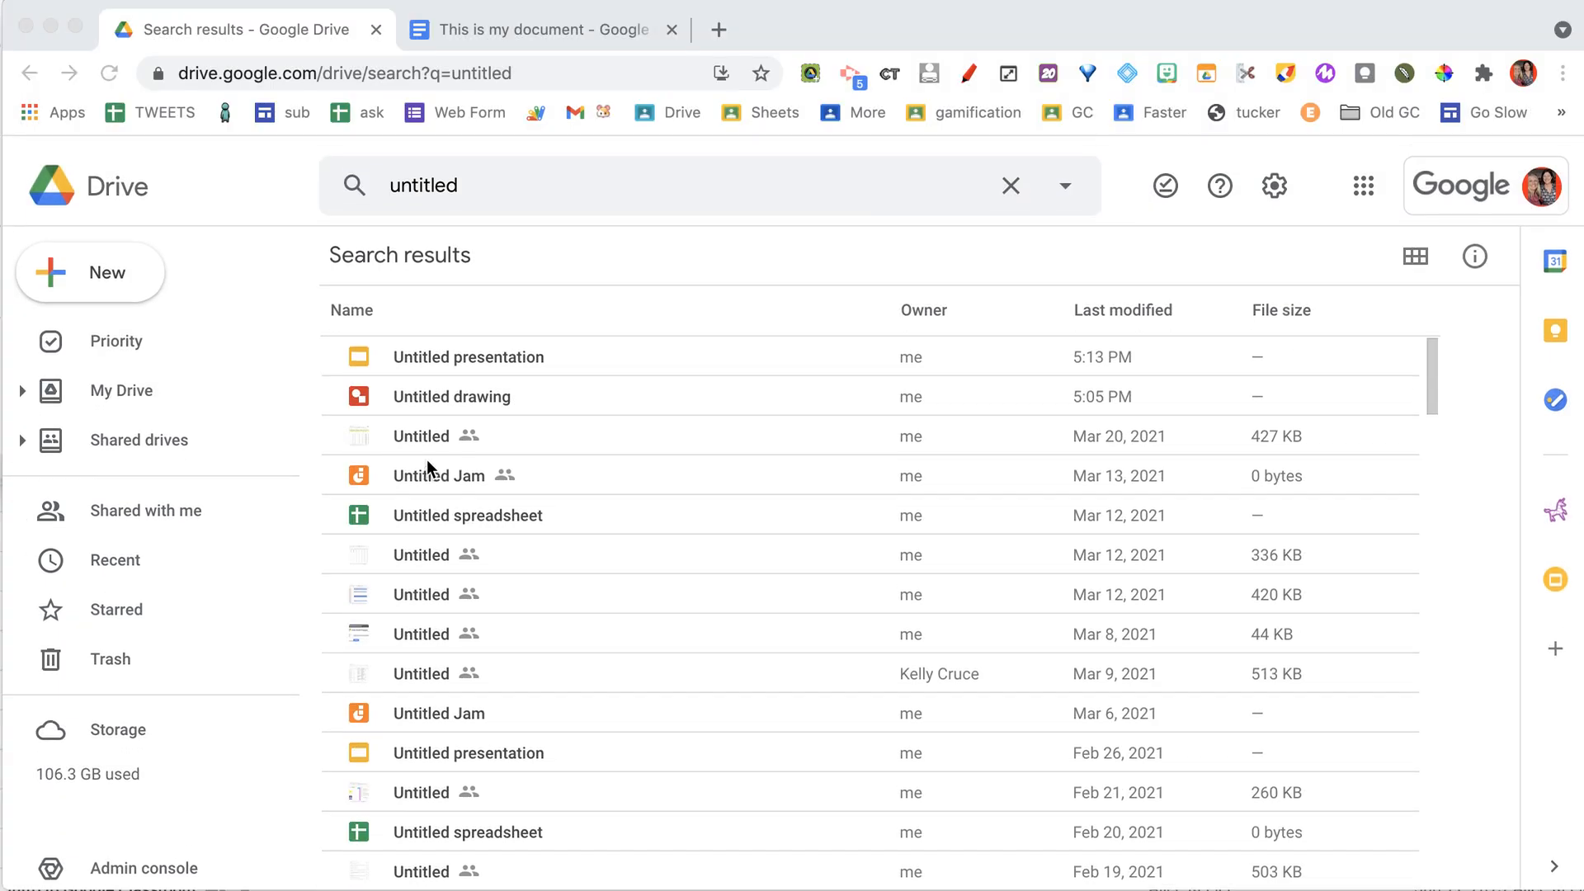
- Return to the Drive search results and open the 5:14 PM Untitled Jam
scroll(up, 3)
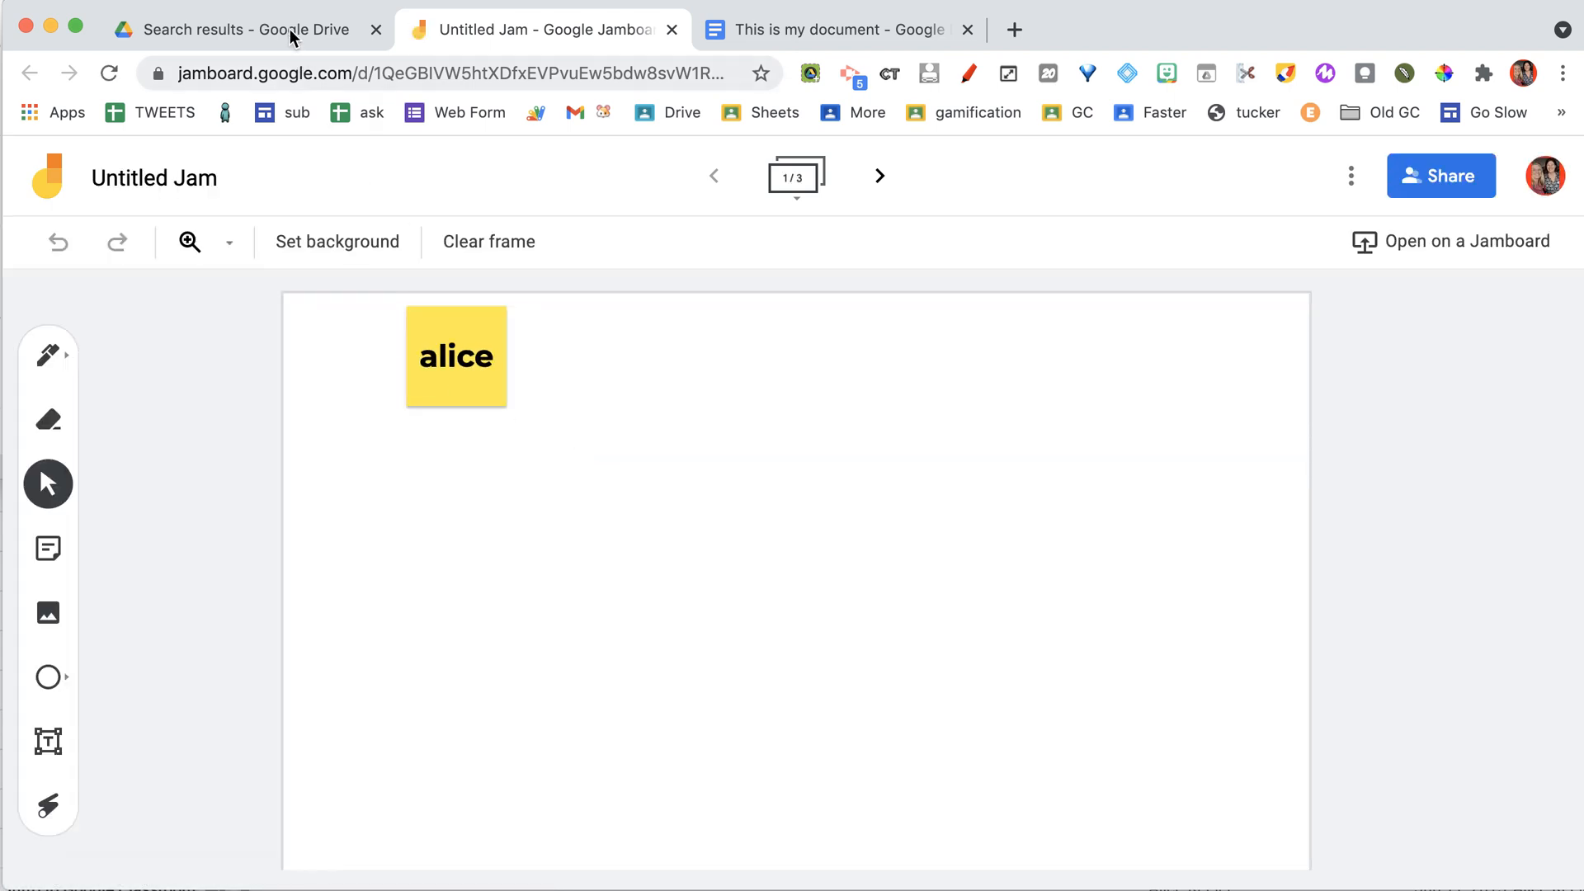
click(243, 30)
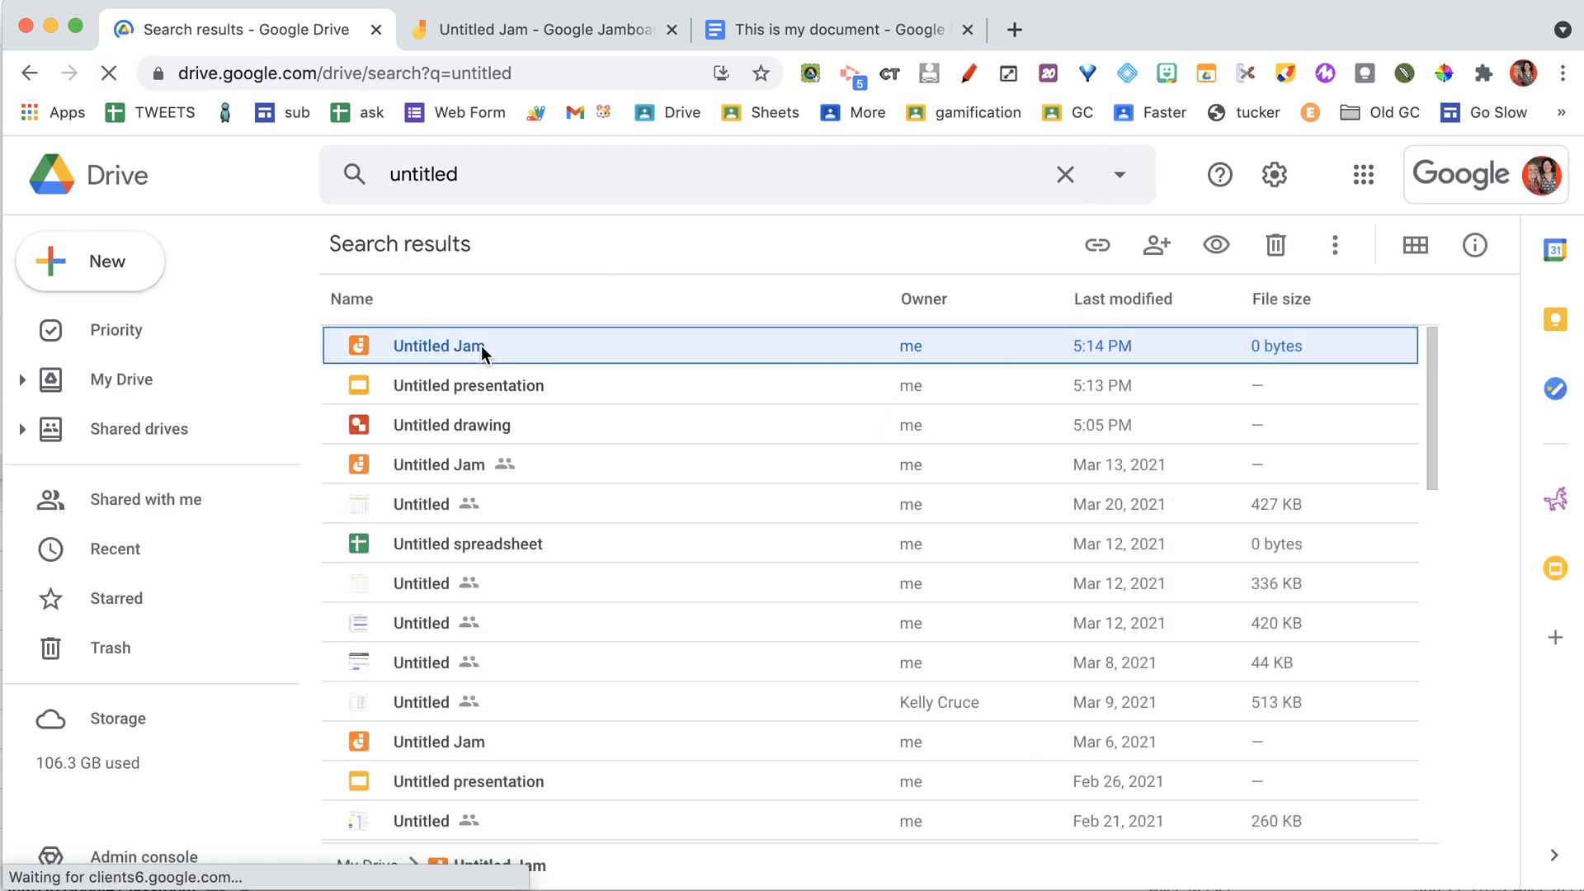
double_click(438, 346)
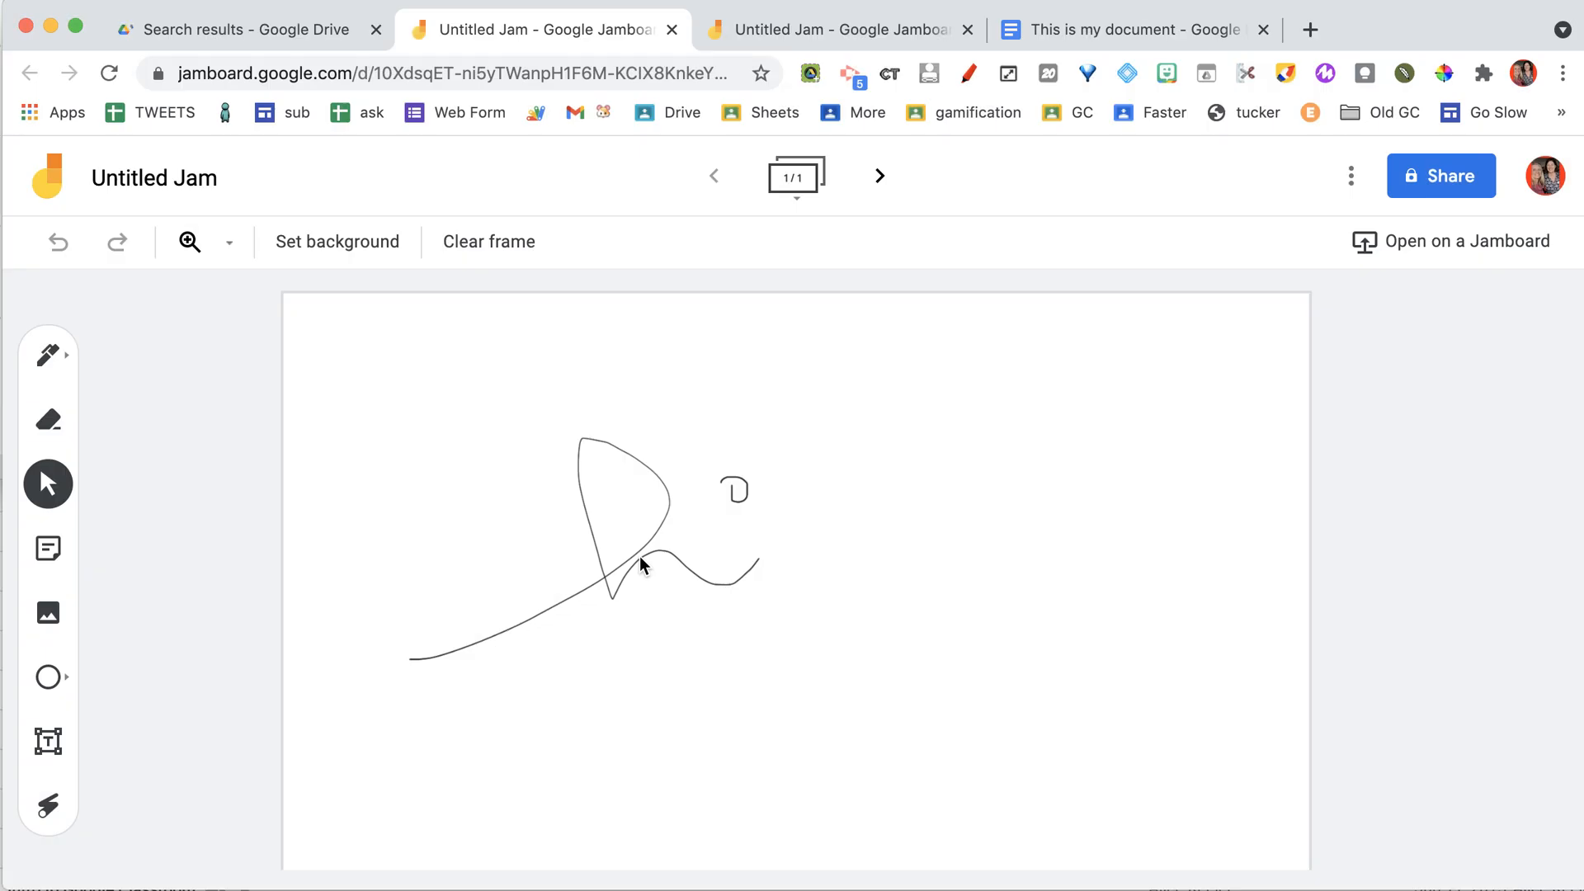
mouse_move(314, 35)
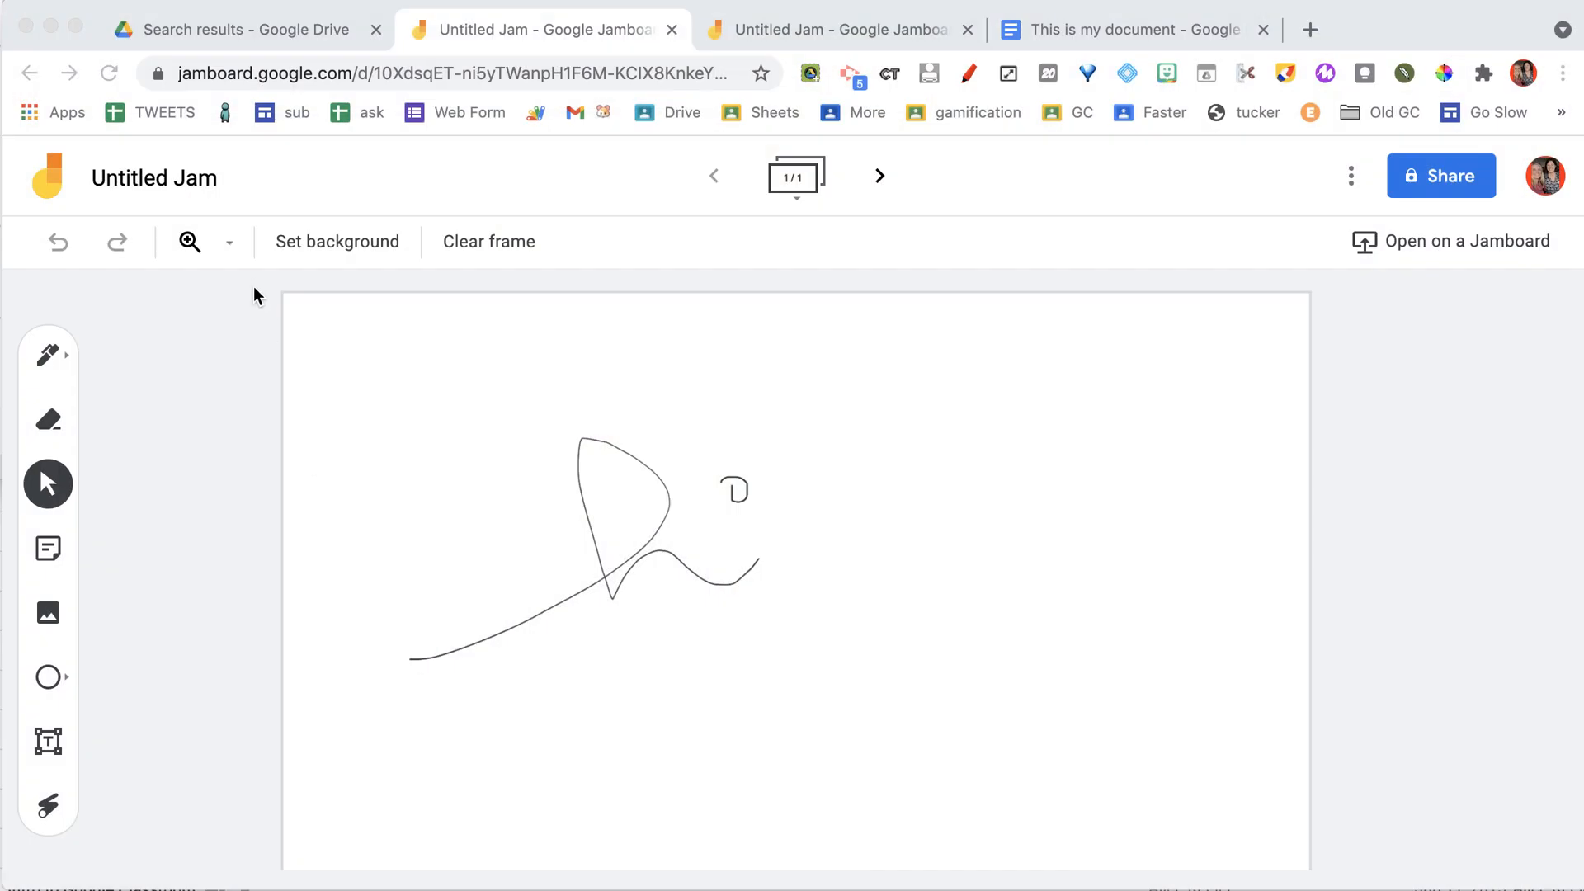
- Switch to another browser tab from the reopened jam
click(243, 28)
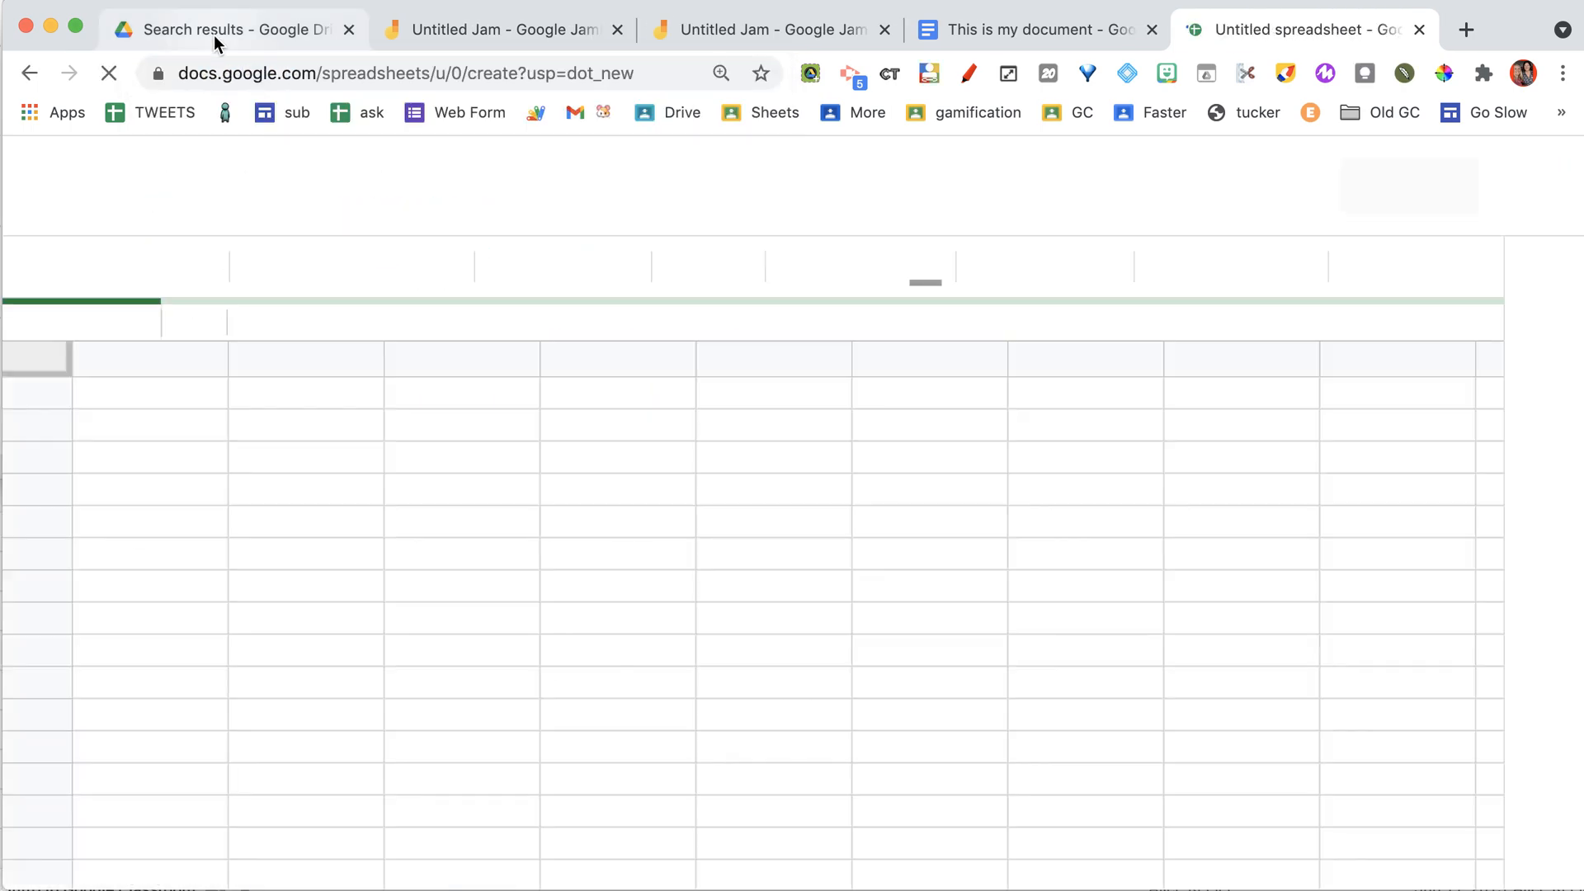
- Go back to the Drive search results and show the New menu
click(232, 28)
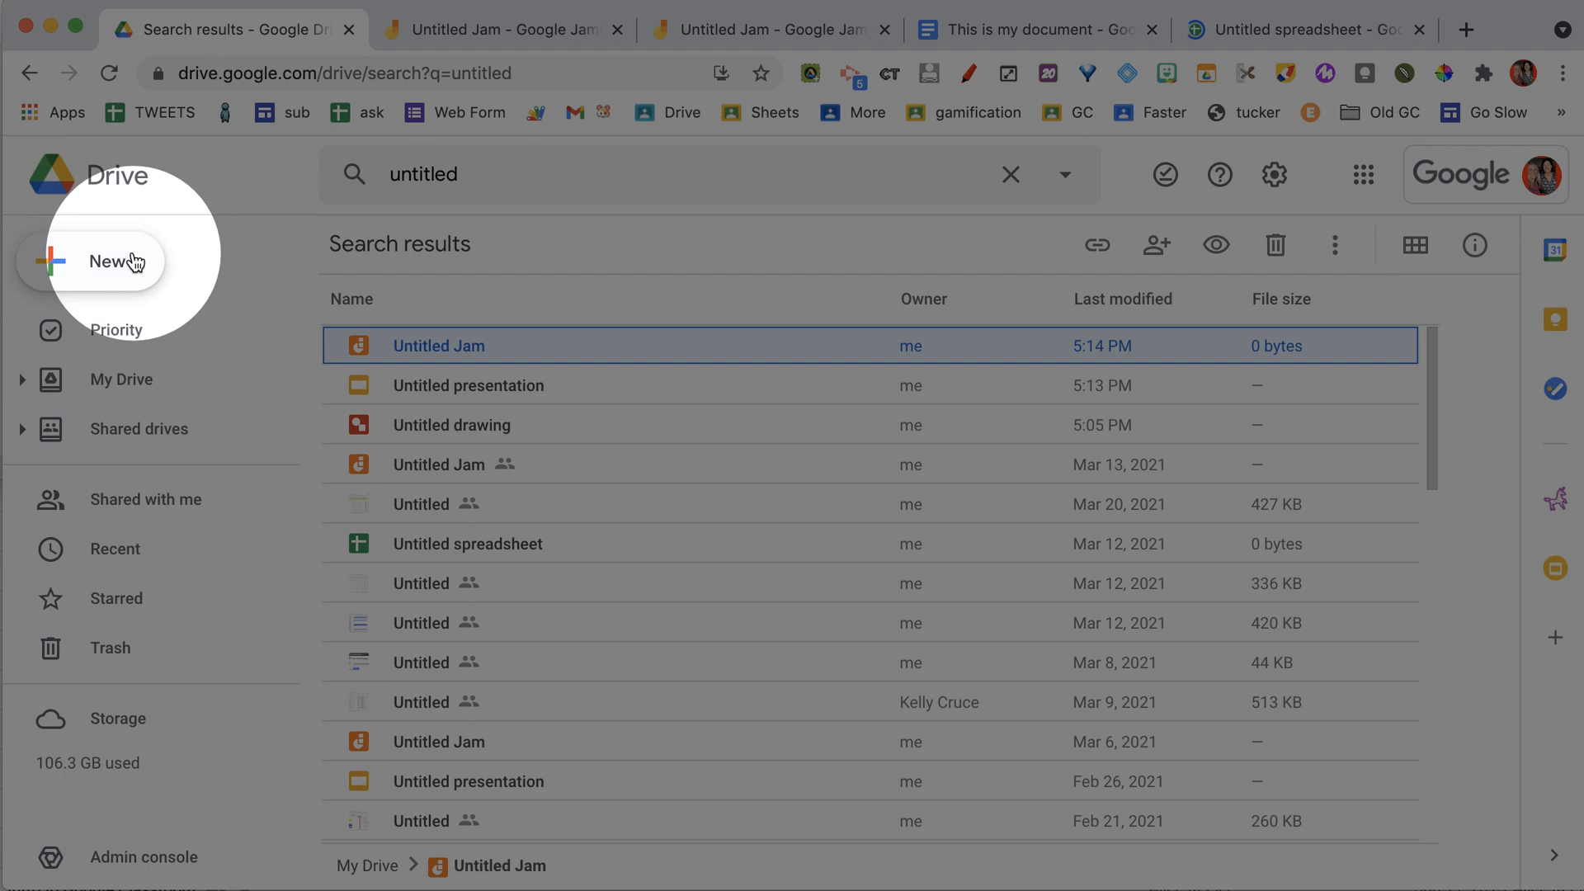
click(104, 261)
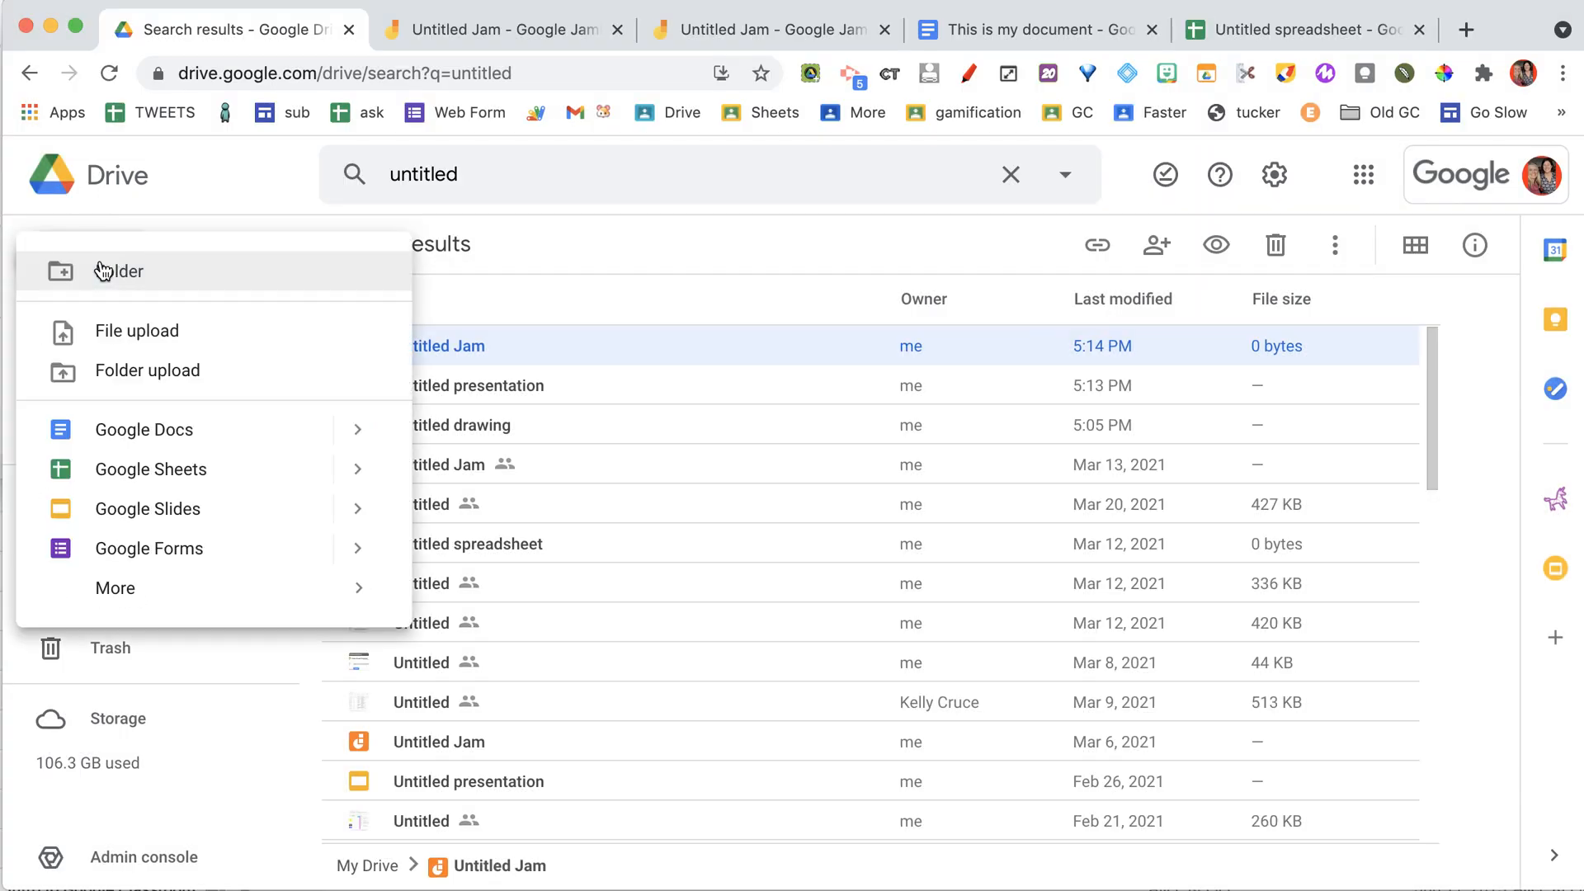